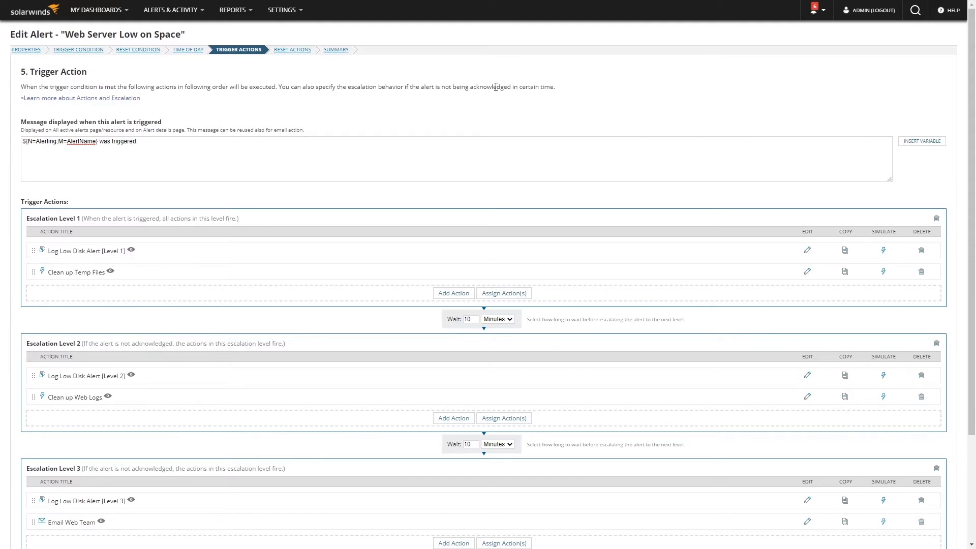
# Add a new action under Escalation Level 3 of the Web Server Low on Space alert
pyautogui.scroll(-3)
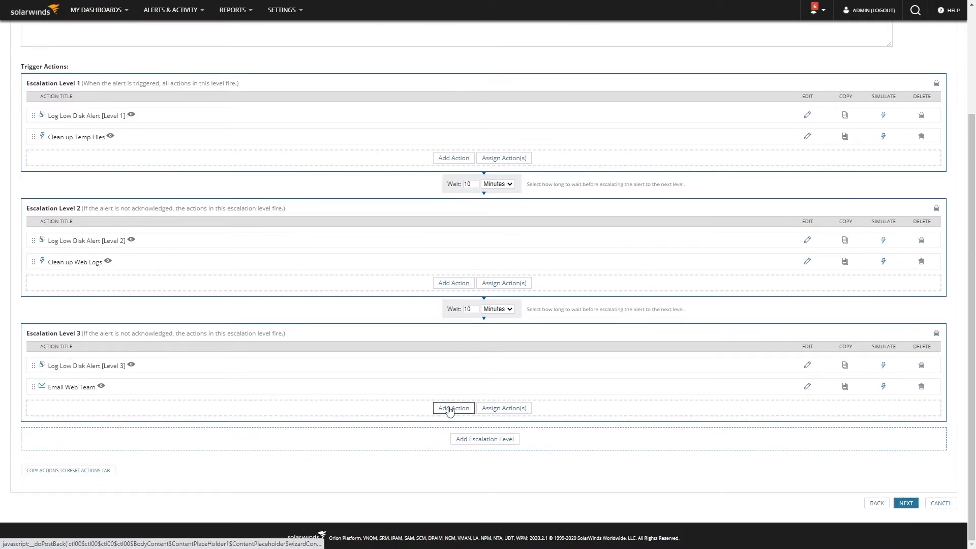
pyautogui.click(452, 408)
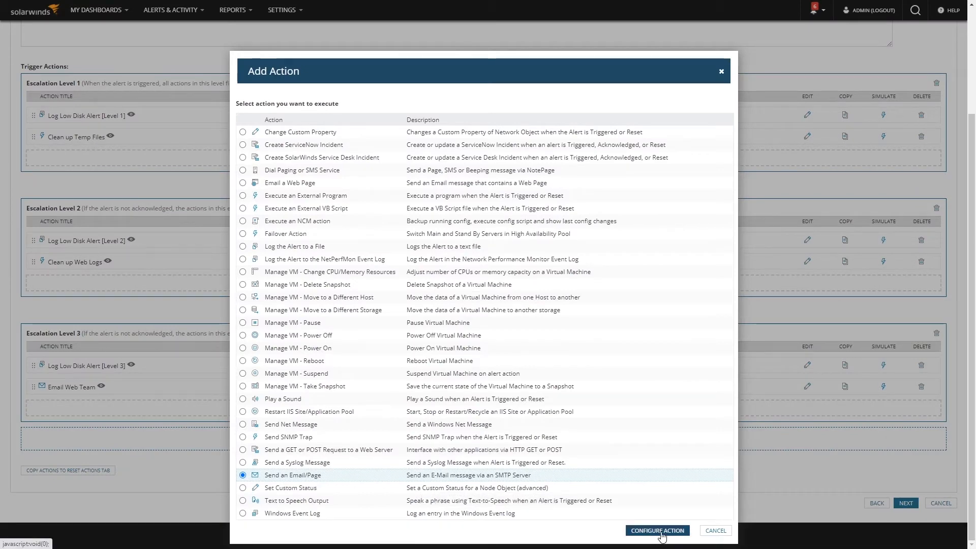
pyautogui.click(656, 531)
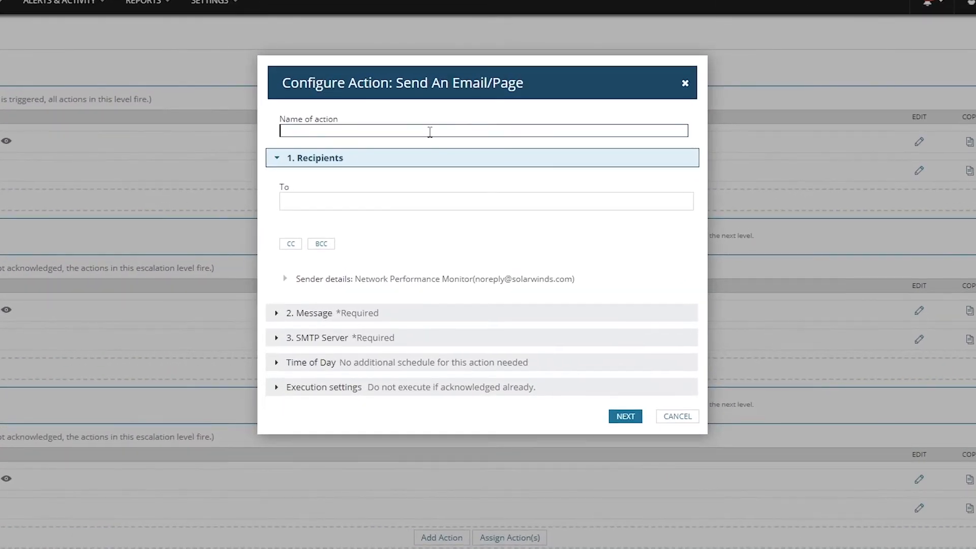
pyautogui.write('E')
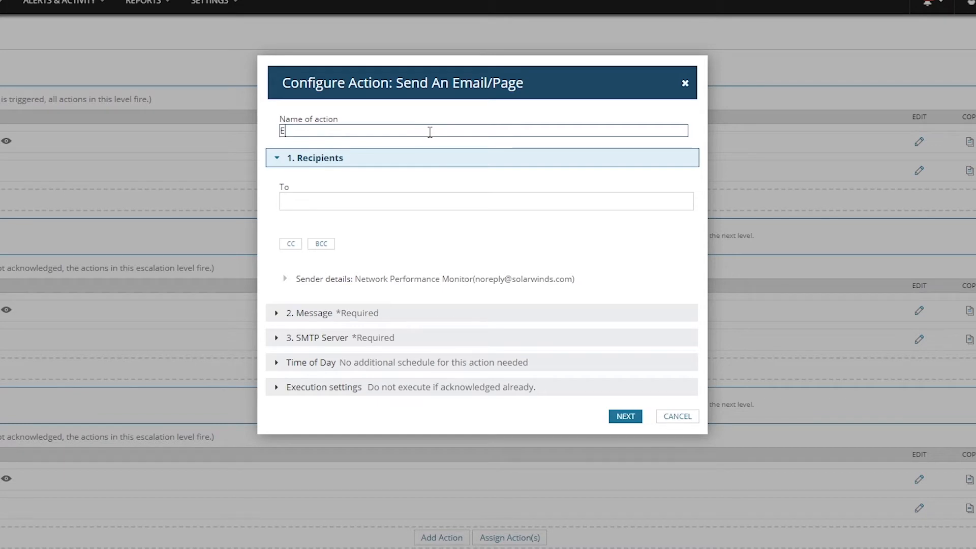
pyautogui.write('Email Server Admins')
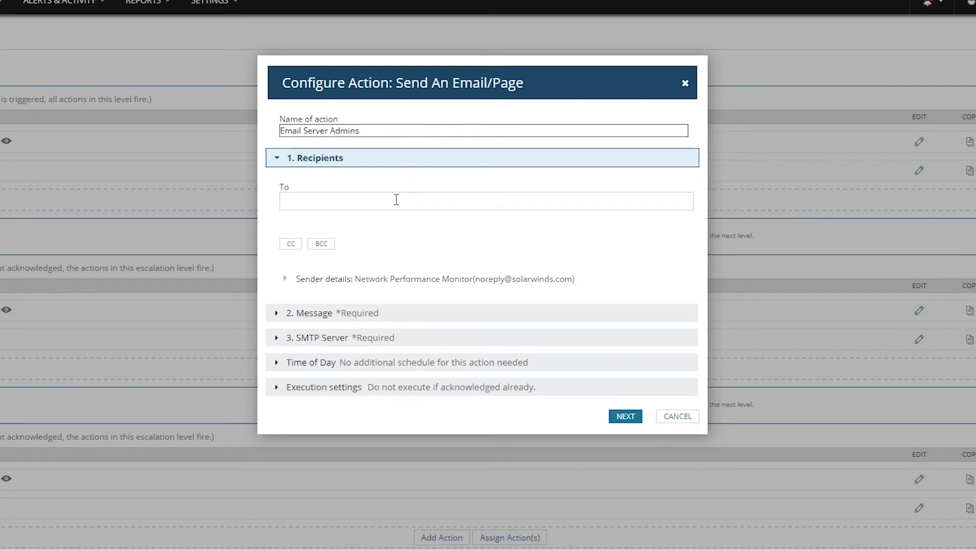
pyautogui.write('serveradmins@demo.lab')
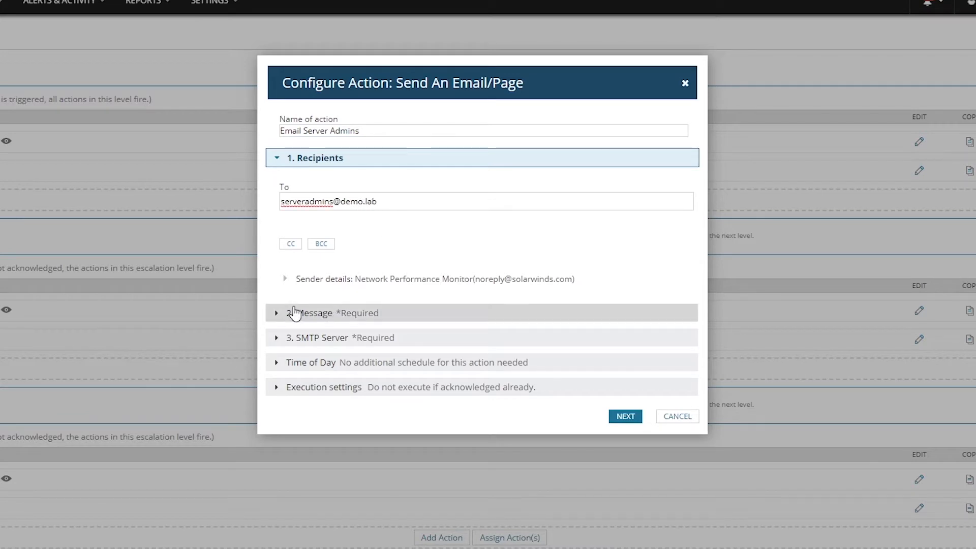
pyautogui.click(315, 313)
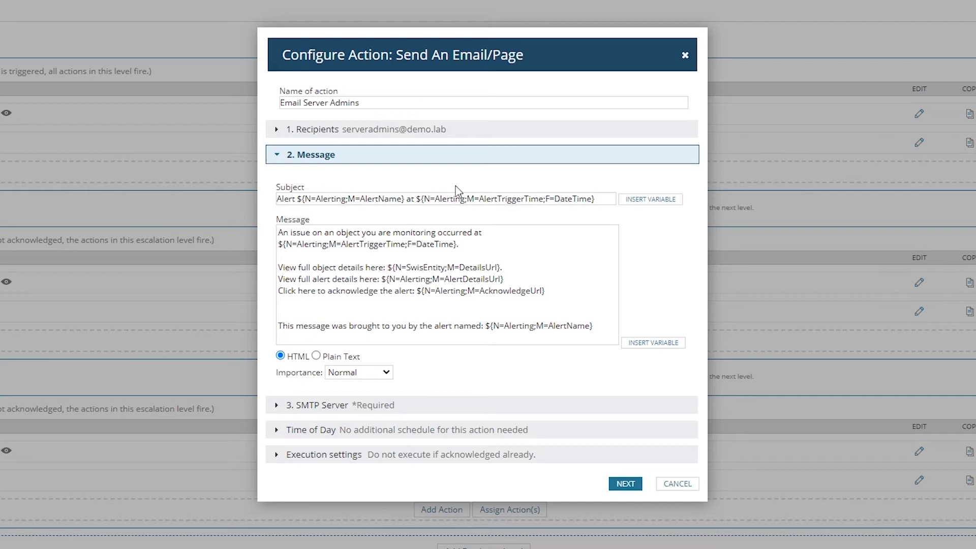
pyautogui.moveTo(588, 269)
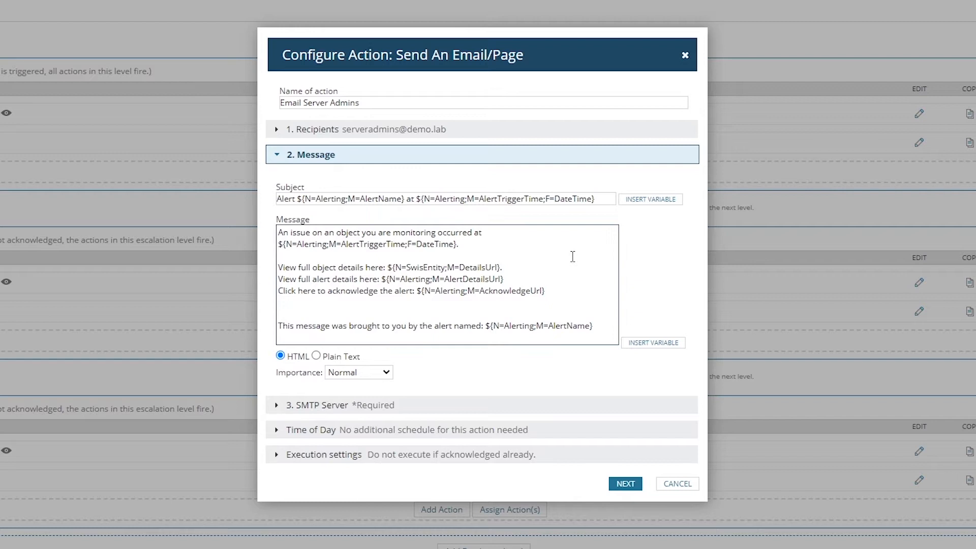
# Select and delete all the default message body text
pyautogui.press('ctrl+a')
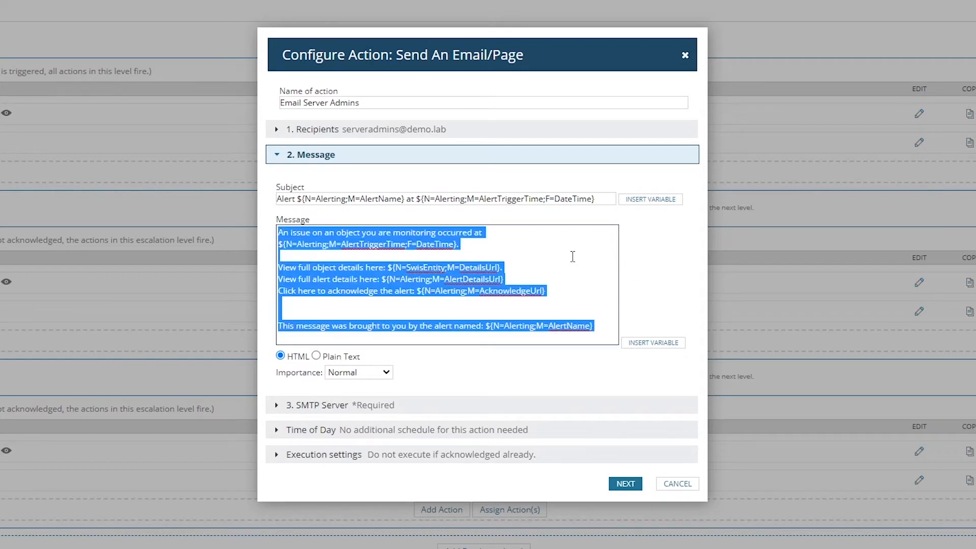
pyautogui.press('Delete')
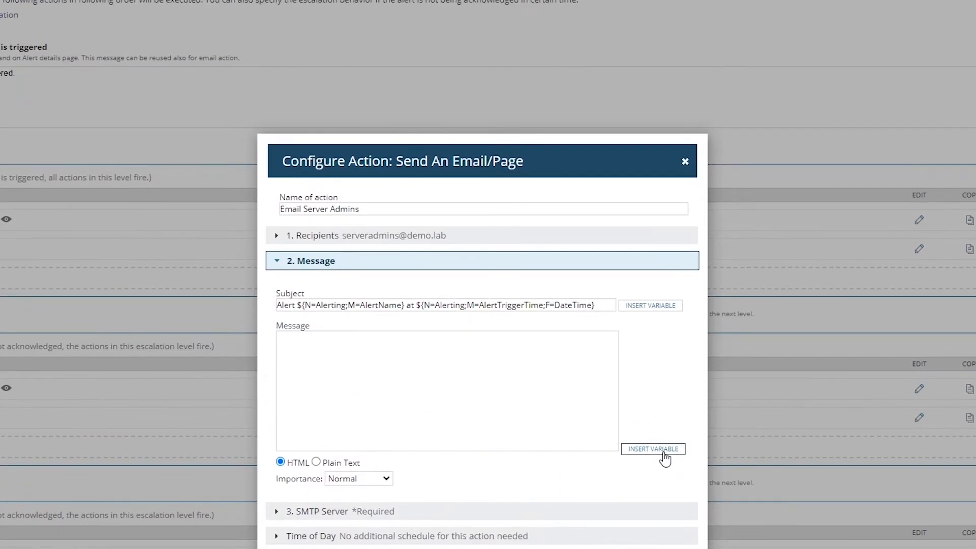
# In the variable picker filtered to Alerts, tick Alert Description, Alert Message and Alert Name
pyautogui.click(653, 448)
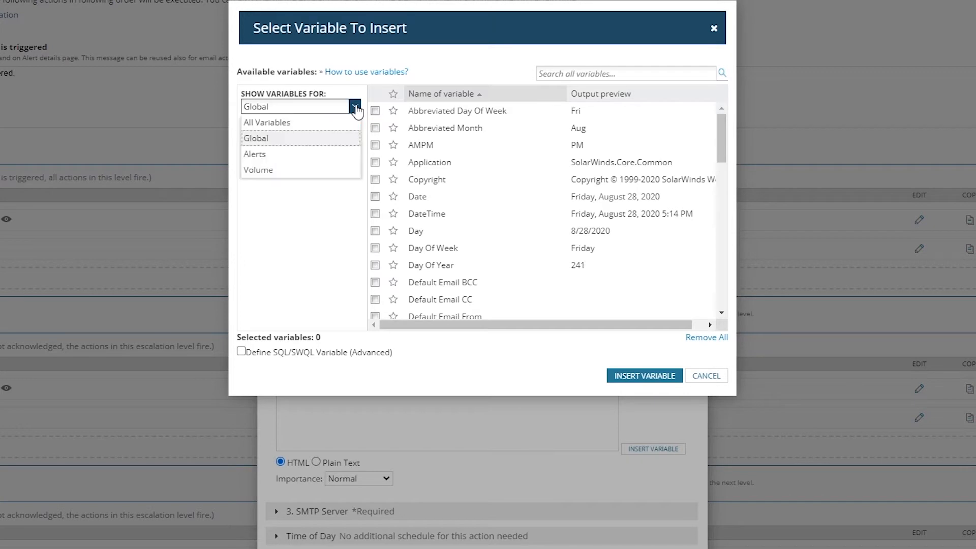
pyautogui.click(254, 154)
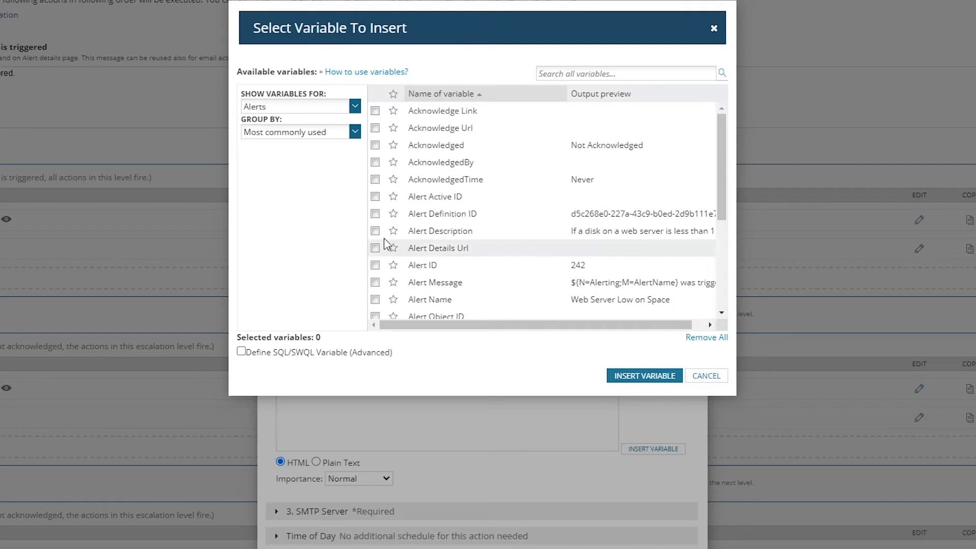
pyautogui.click(375, 231)
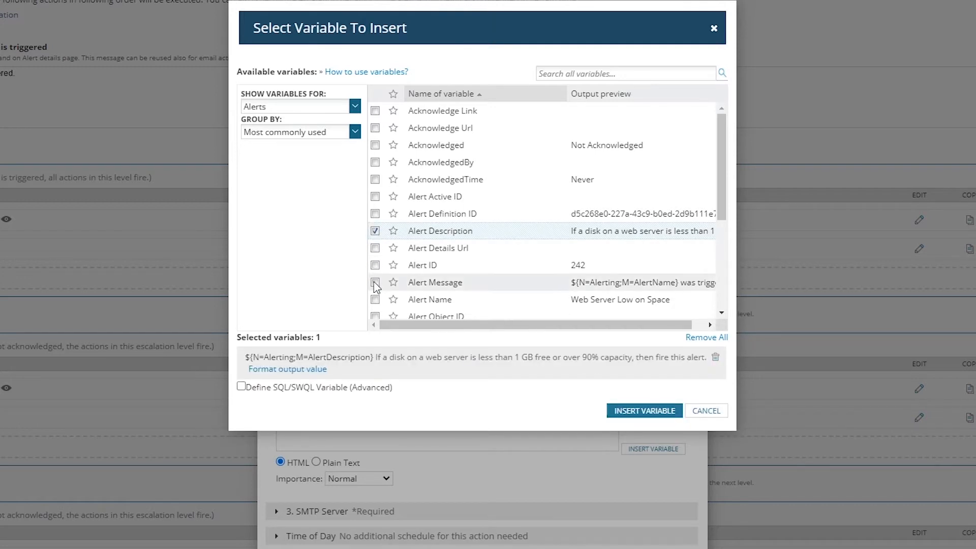
pyautogui.click(376, 282)
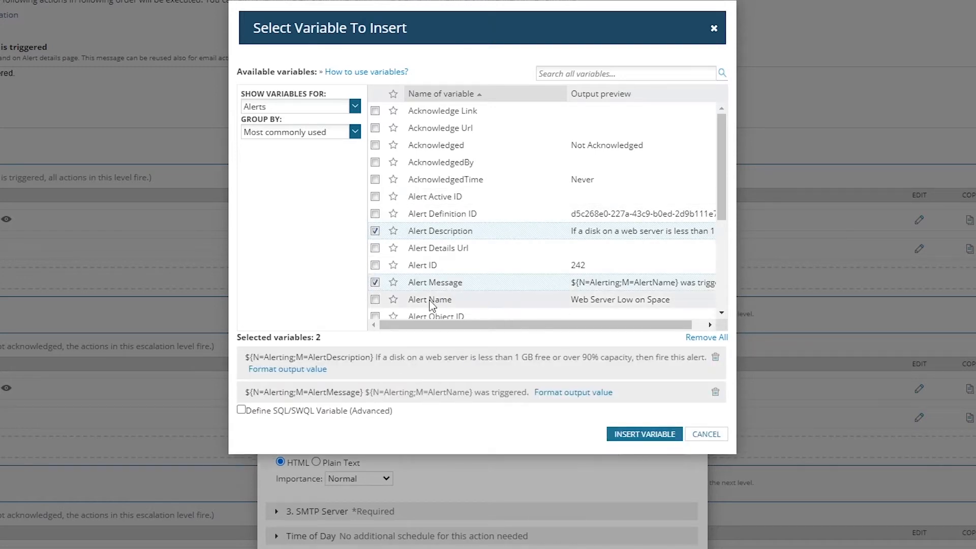
pyautogui.click(375, 299)
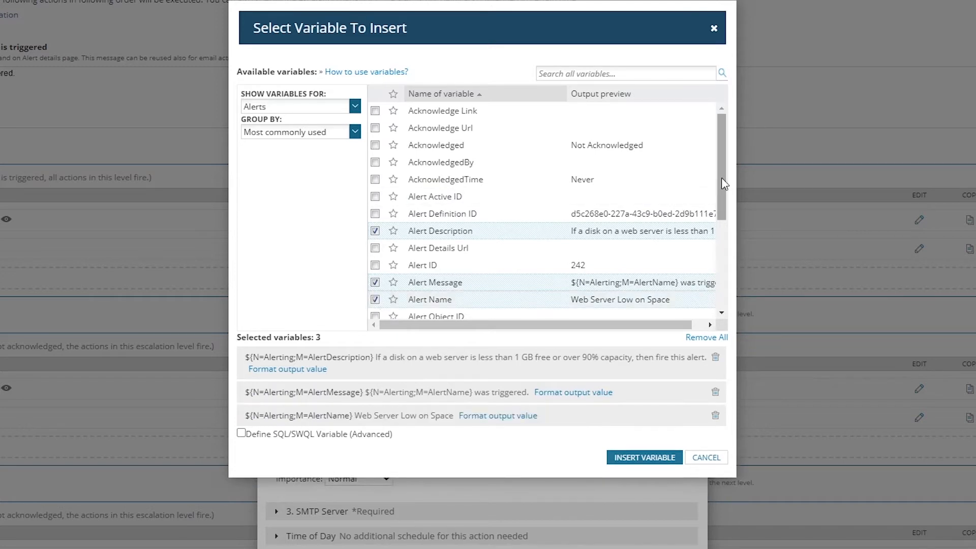
# Also tick Alert Trigger Time, Alert Trigger Count and Severity, then insert the variables
pyautogui.scroll(-3)
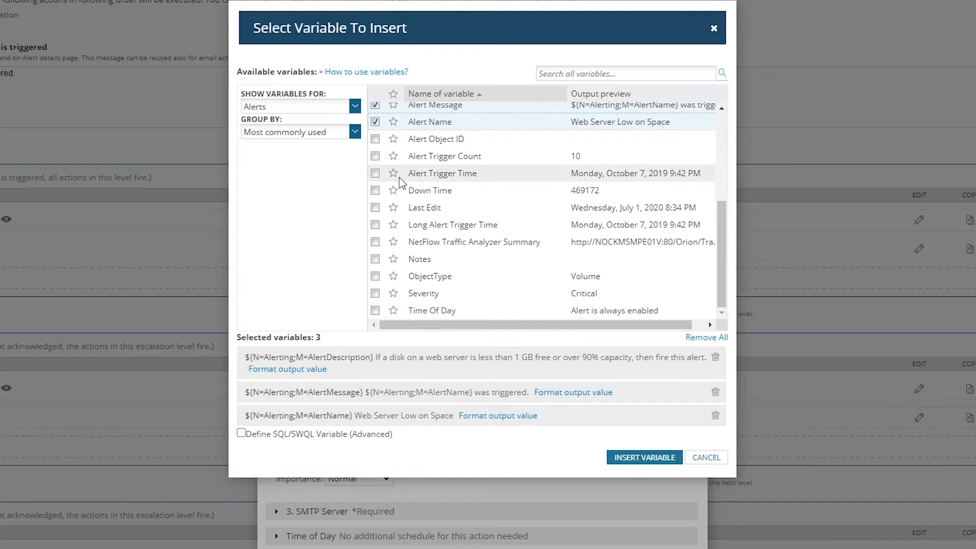
pyautogui.click(375, 173)
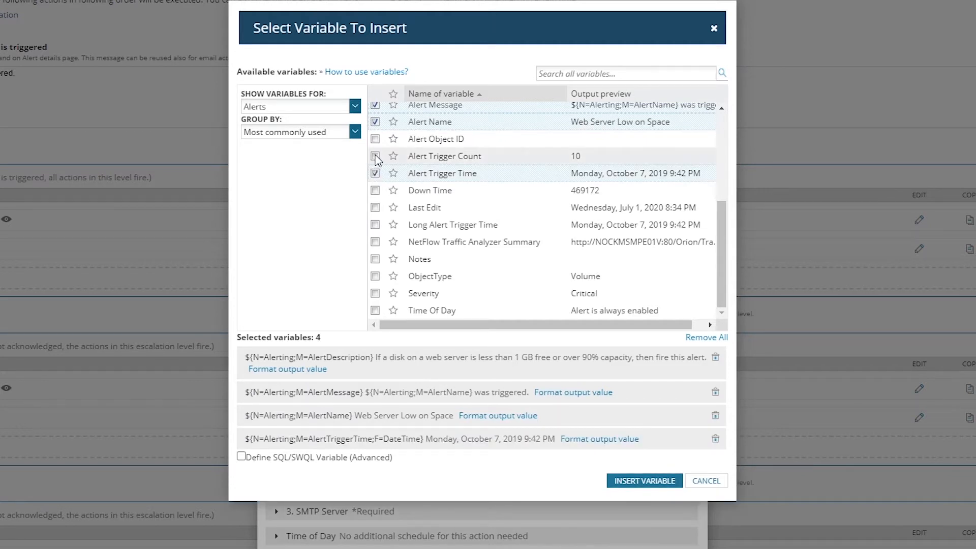
pyautogui.click(375, 157)
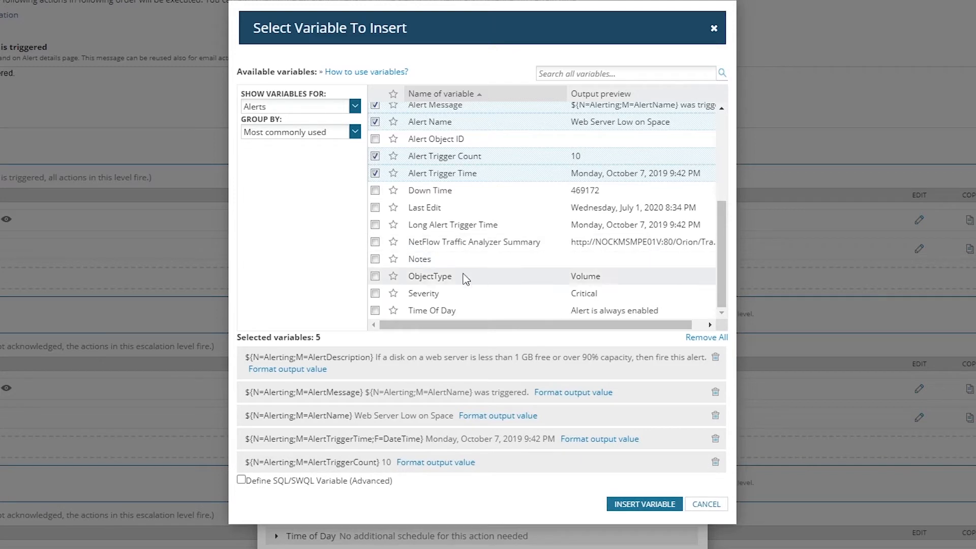
pyautogui.click(375, 293)
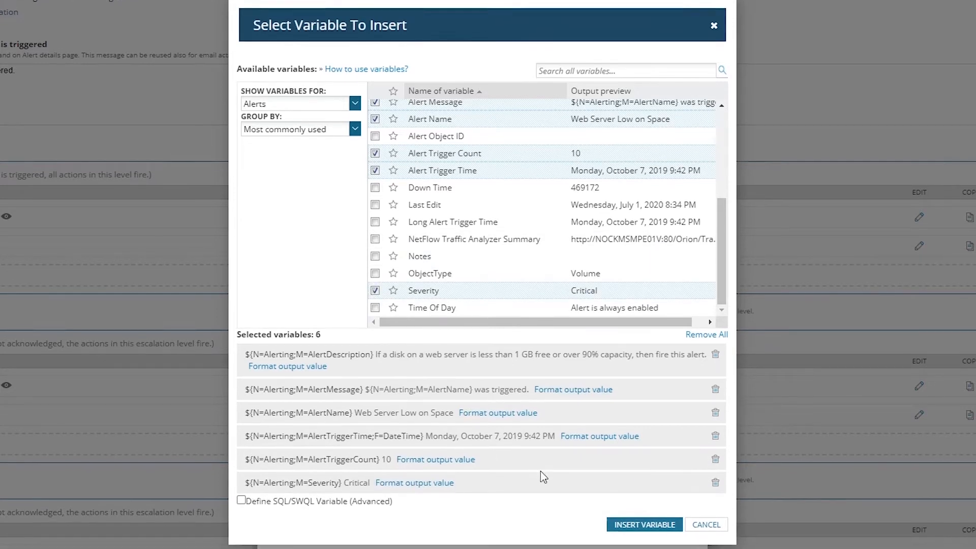
pyautogui.click(643, 525)
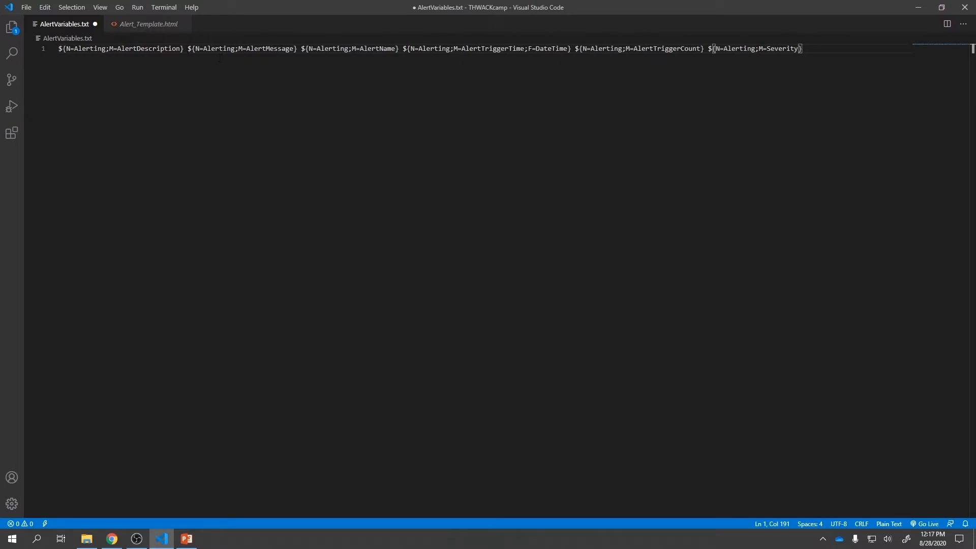
# Split the variables onto separate lines and add an 'Alert-based Variables' heading in AlertVariables.txt
pyautogui.press('Enter')
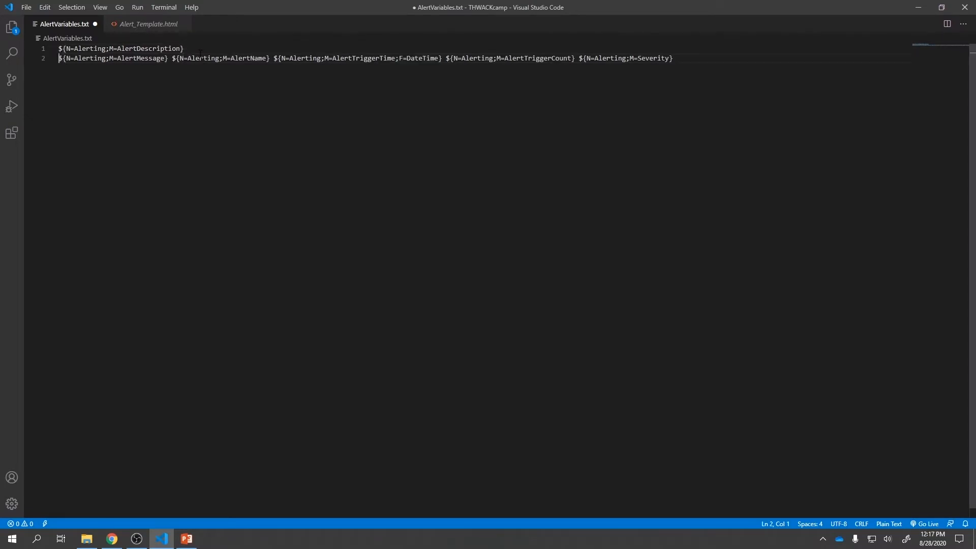
pyautogui.click(166, 58)
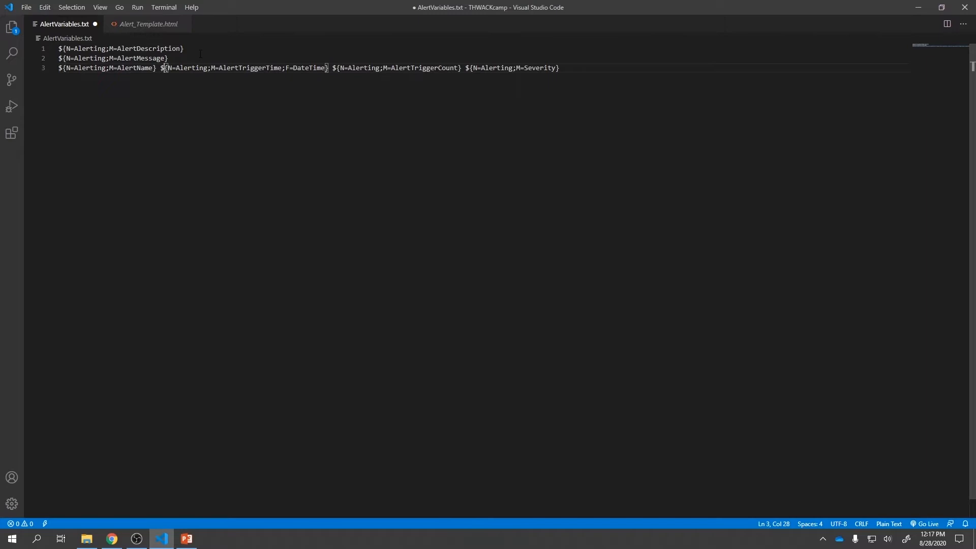
pyautogui.press('Enter')
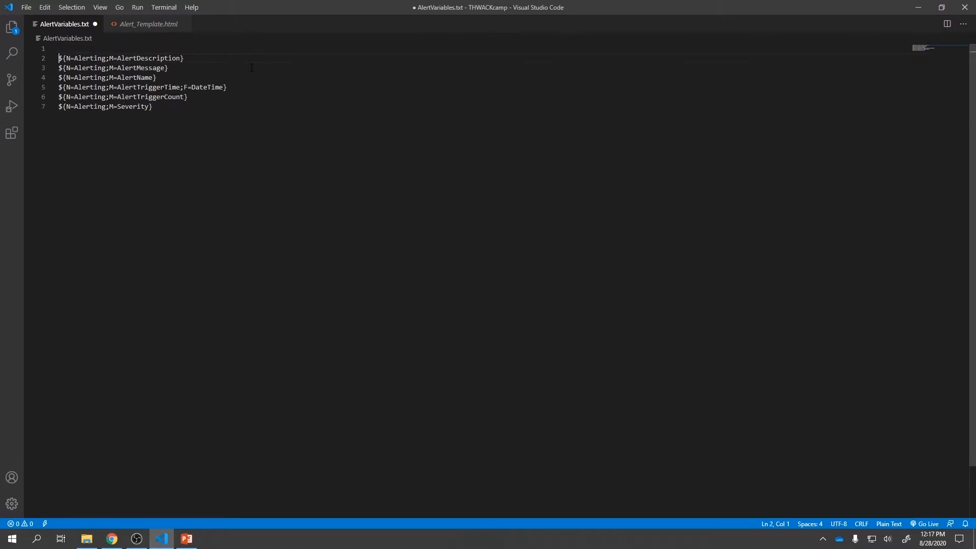
pyautogui.write('Alert-')
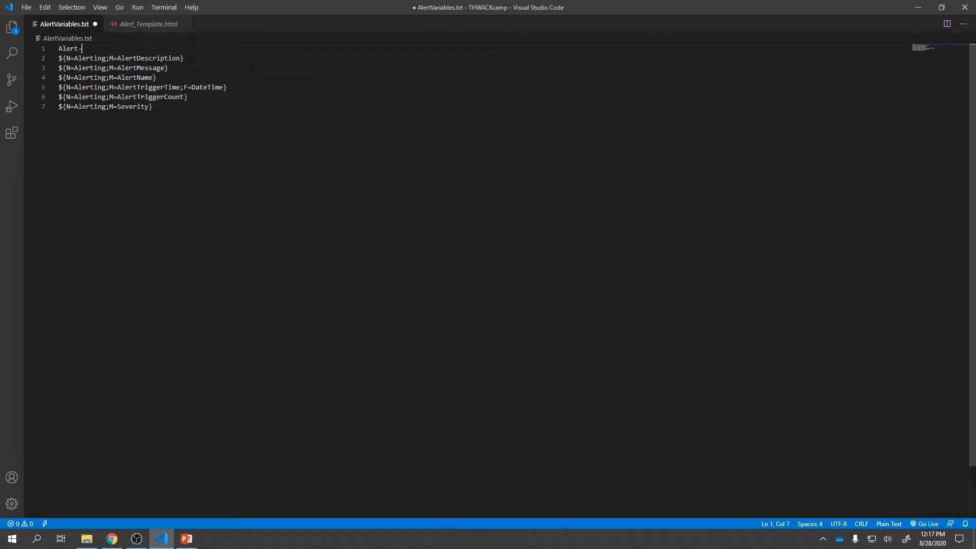
pyautogui.write('based Var')
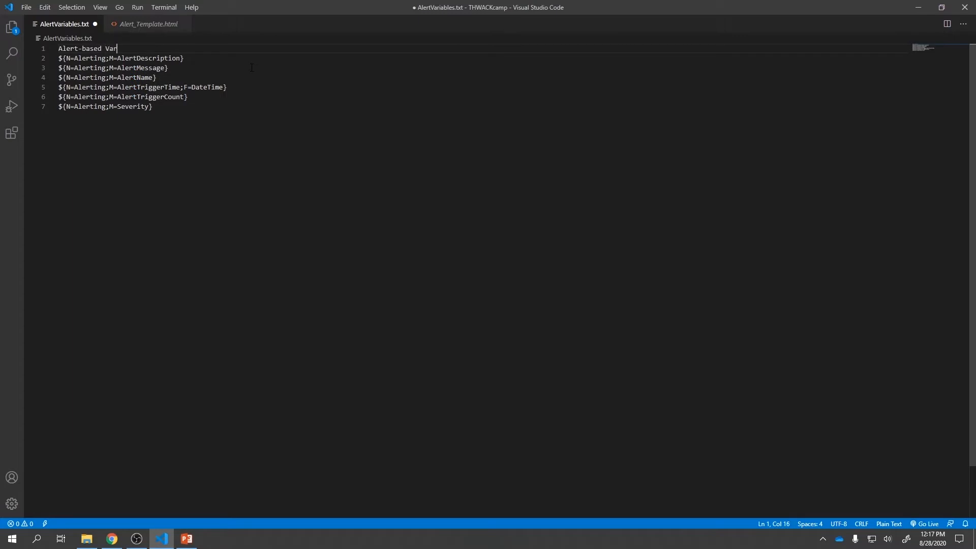
pyautogui.write('iables')
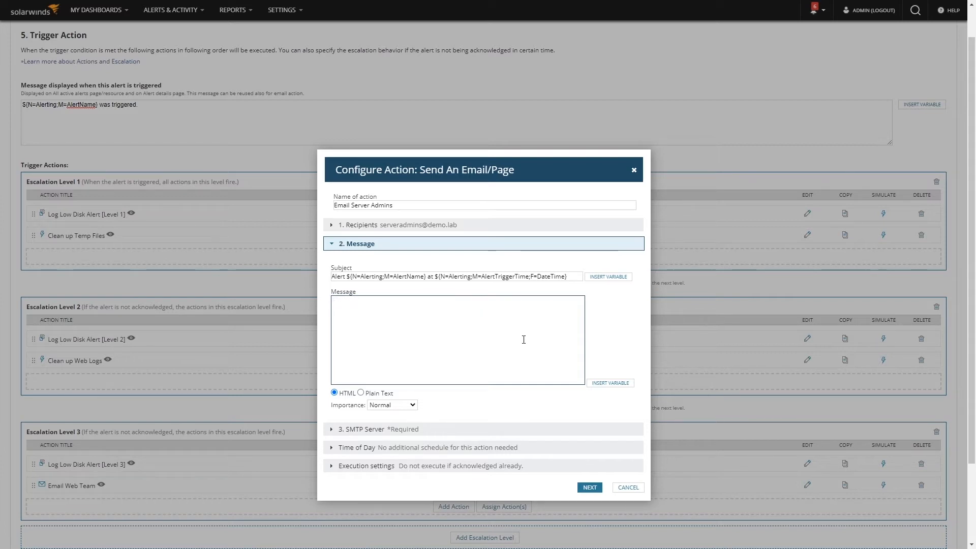
# Reopen the variable picker and show variables for Volume
pyautogui.click(609, 382)
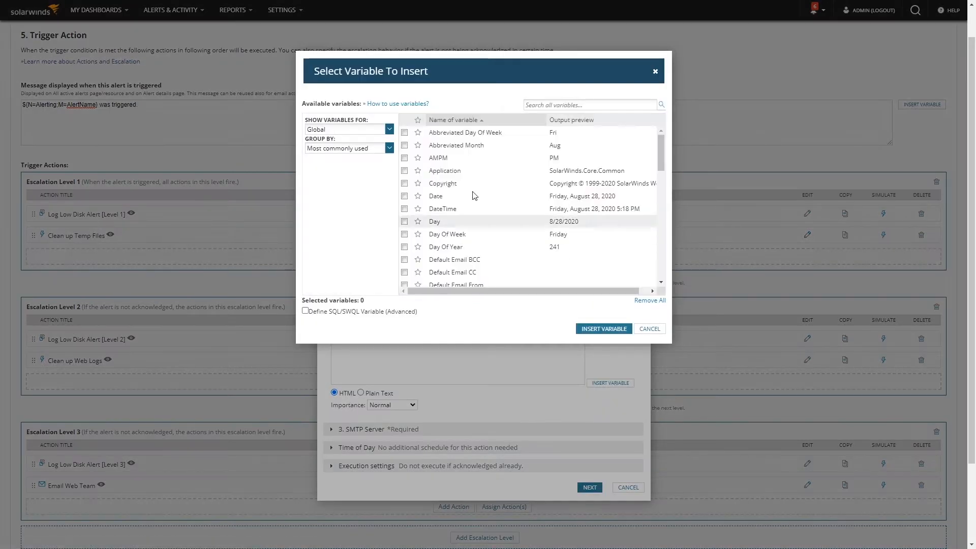
pyautogui.click(347, 129)
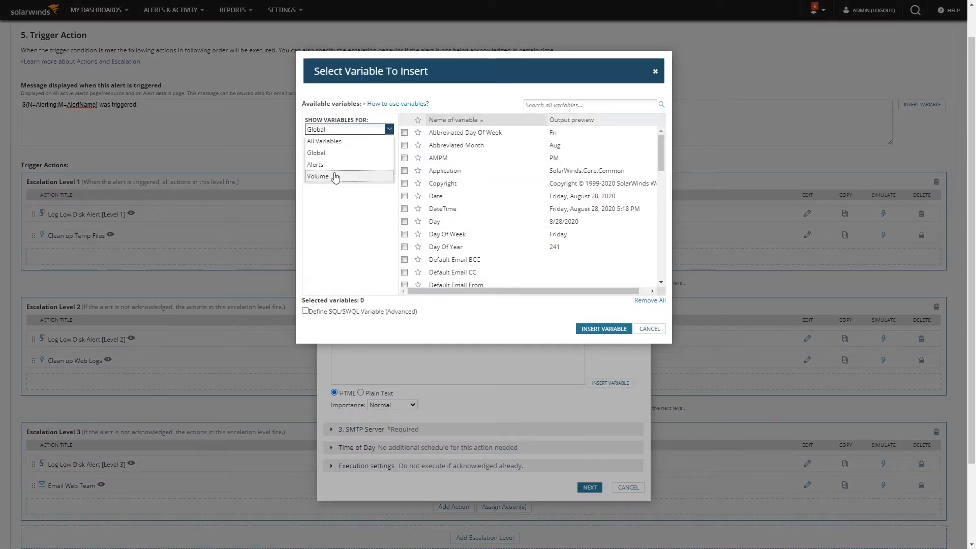
pyautogui.click(317, 176)
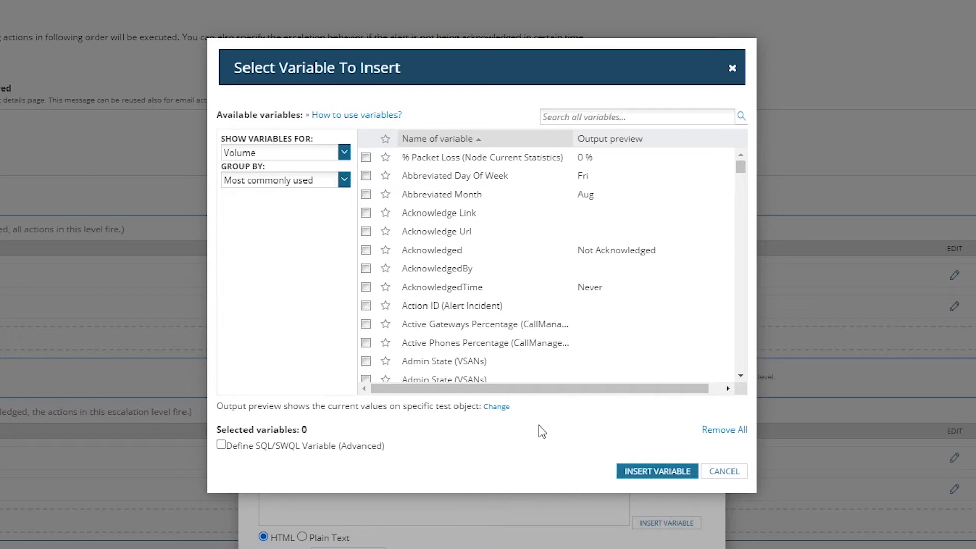
pyautogui.moveTo(498, 409)
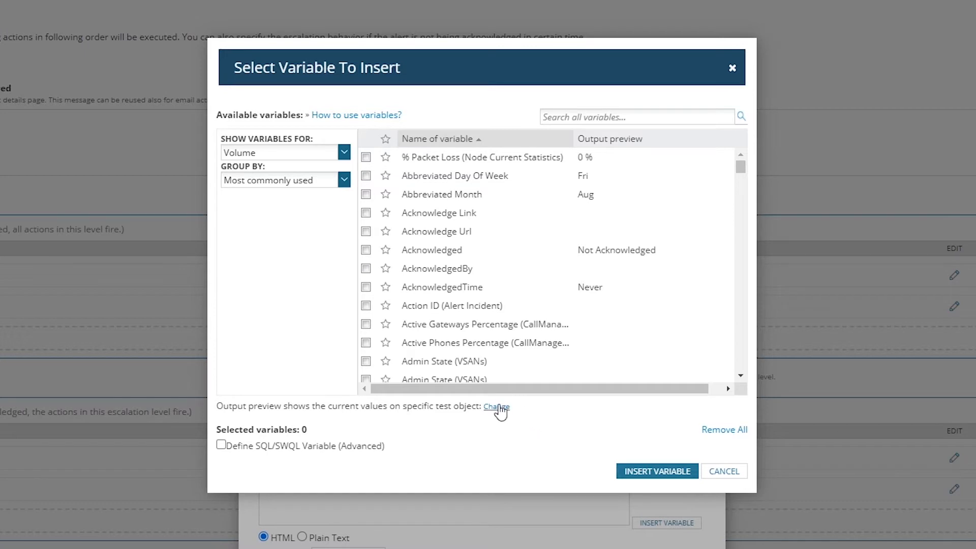
# Change the preview test object to the C:\ volume 0EDB3A64 on EASTWEBCORE01V
pyautogui.click(496, 407)
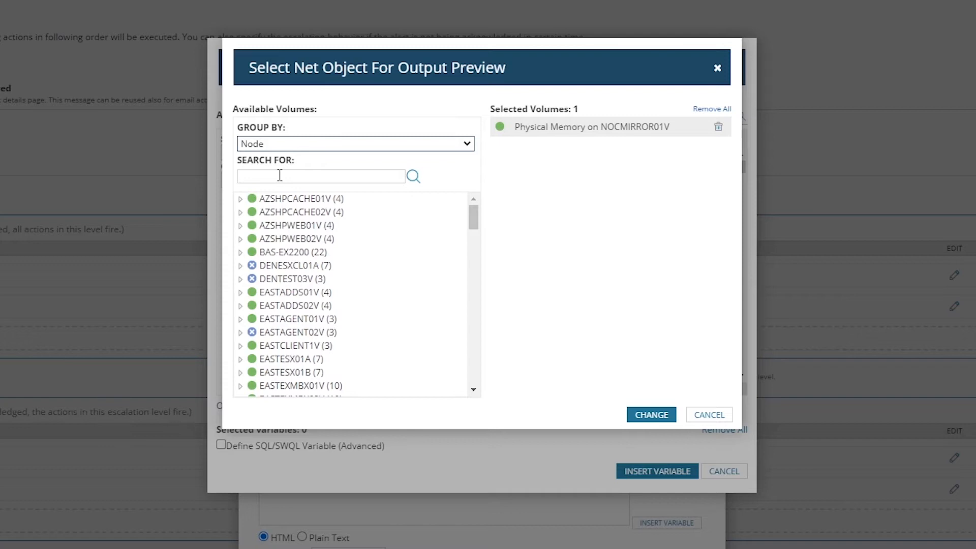
pyautogui.write('EASTWEB')
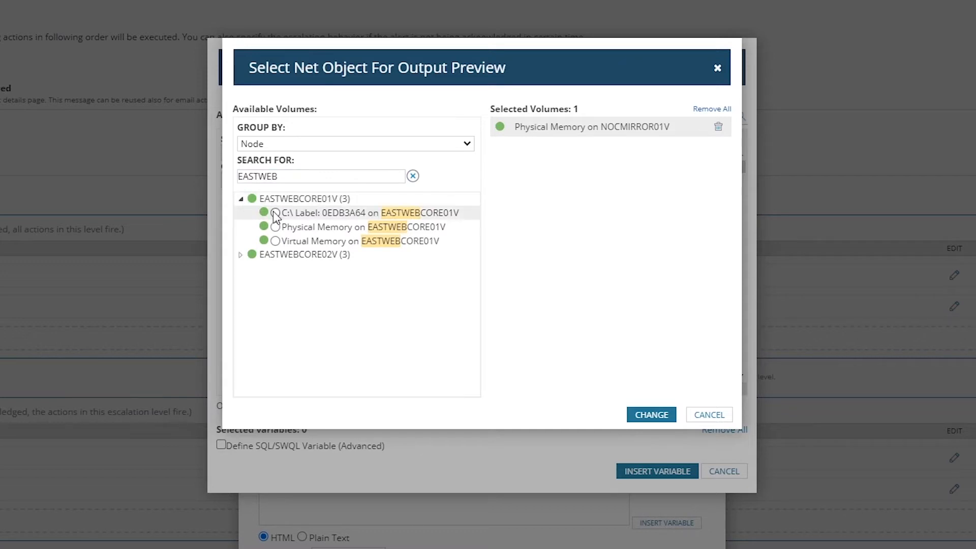
pyautogui.click(274, 212)
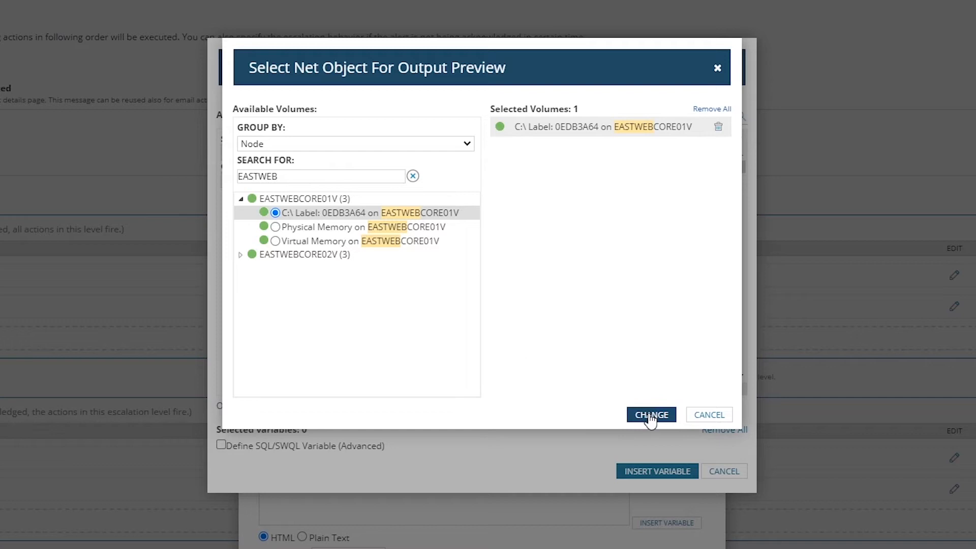
pyautogui.click(651, 415)
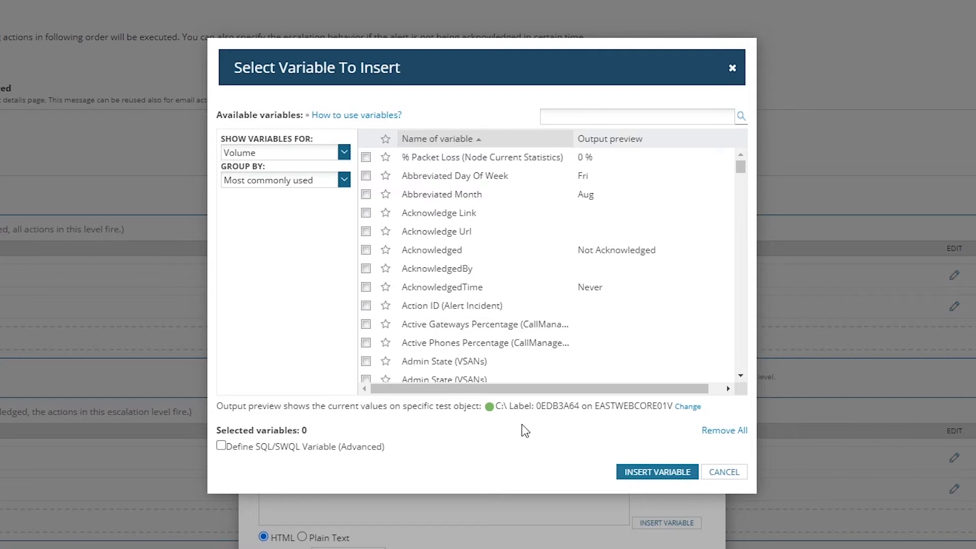
# Search 'Space' and tick Available space, Critical Value, Current Value and related disk-space variables
pyautogui.click(636, 116)
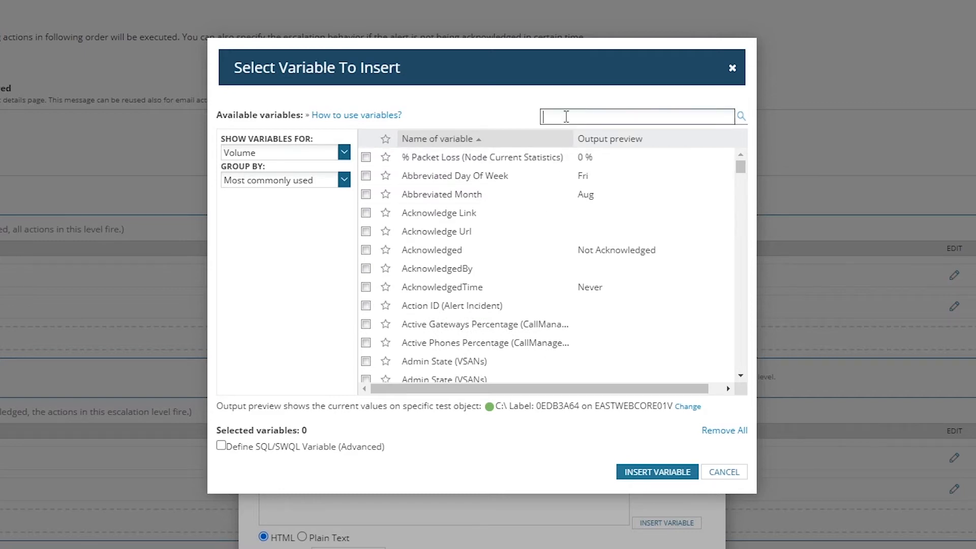
pyautogui.write('Space')
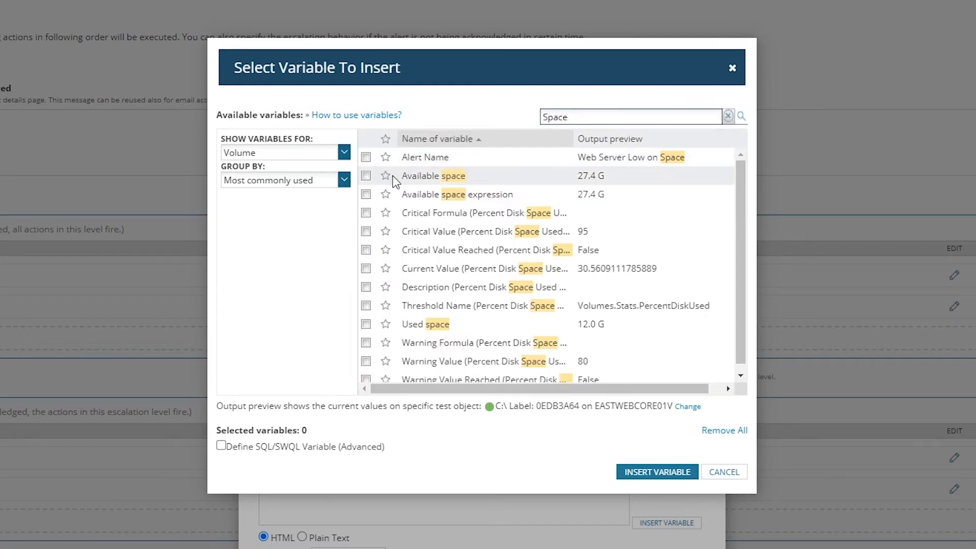
pyautogui.click(365, 175)
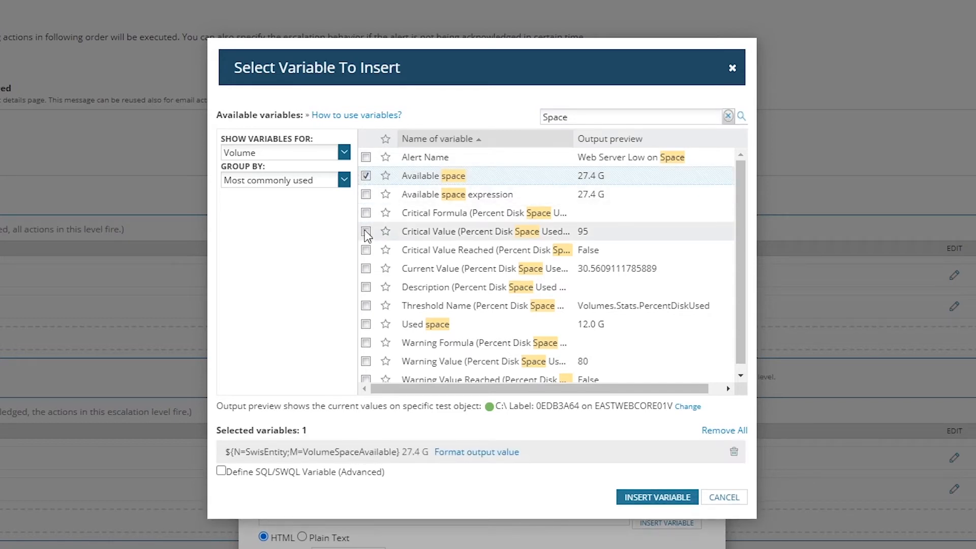
pyautogui.click(366, 231)
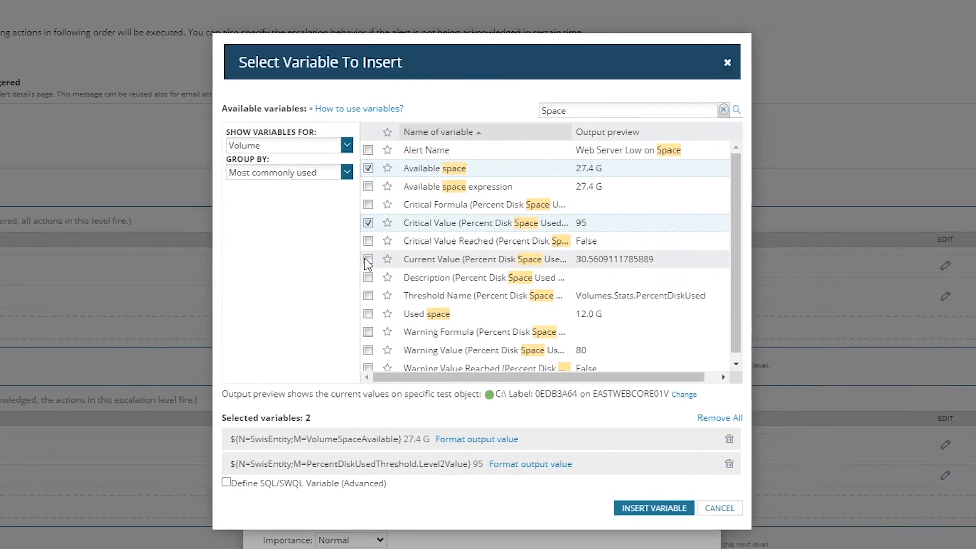
pyautogui.click(368, 259)
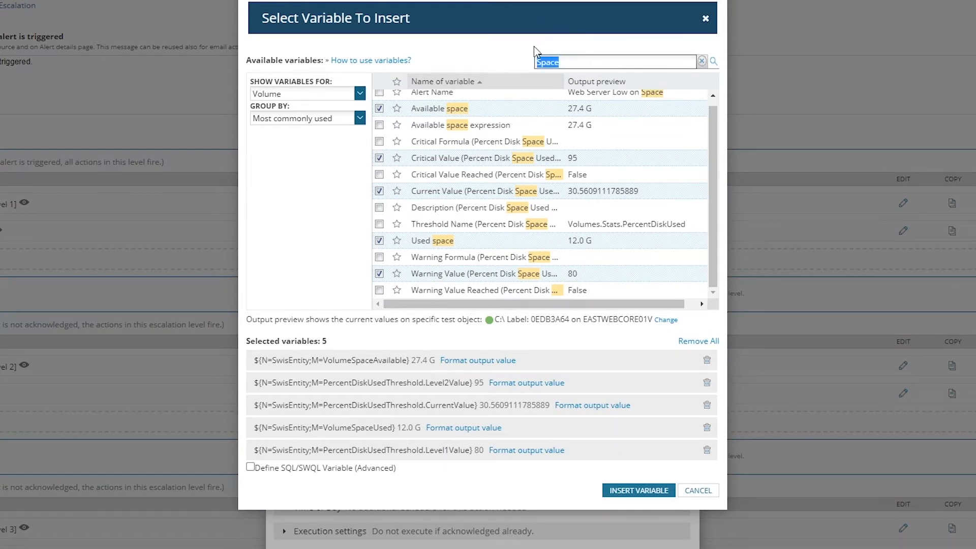
# Search 'Caption', tick the volume Caption and node Caption variables, and insert them
pyautogui.write('Caption')
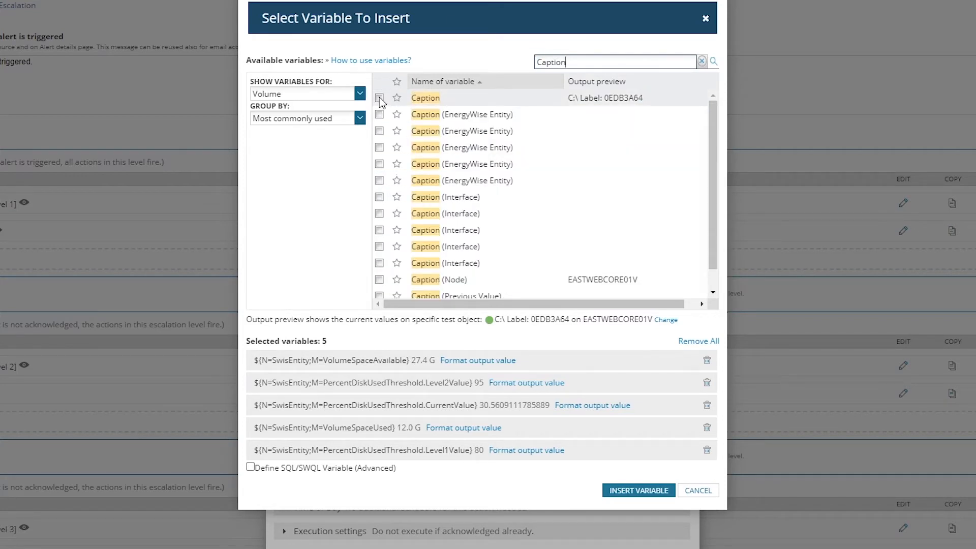
pyautogui.click(379, 97)
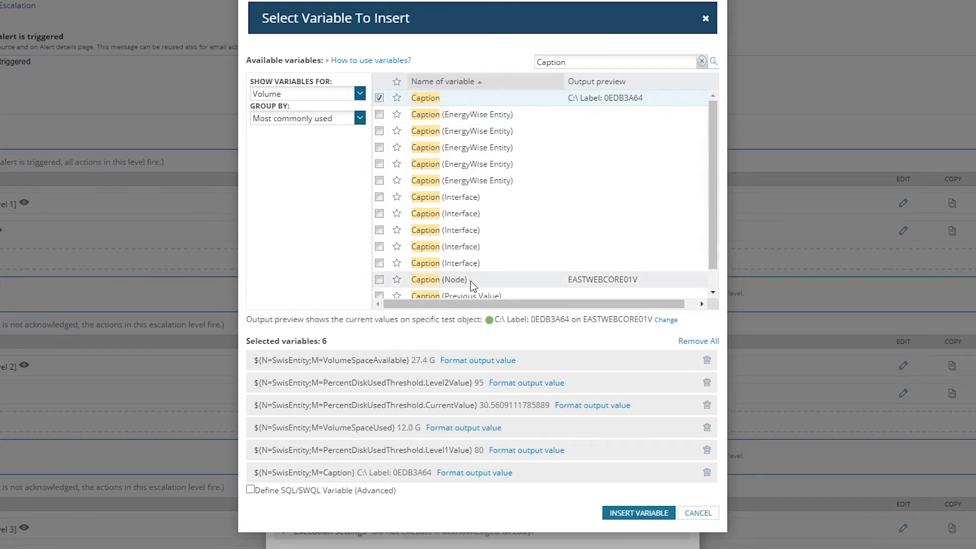
pyautogui.click(380, 279)
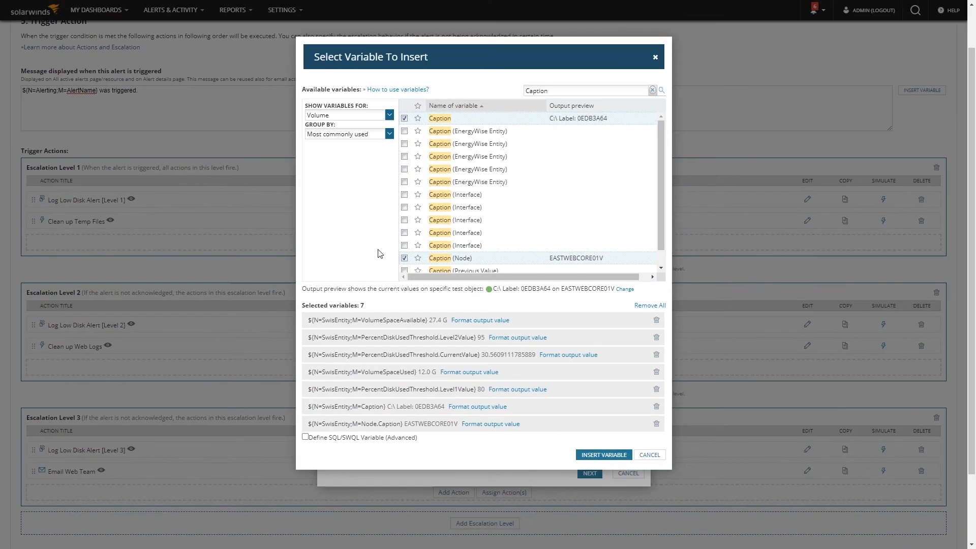
pyautogui.click(603, 455)
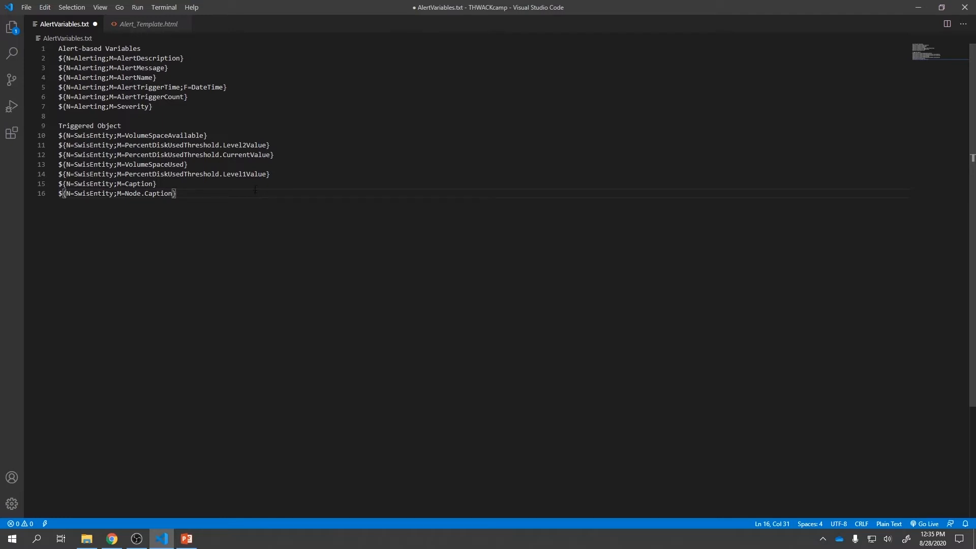
# Paste the SwisEntity volume variables under a 'Triggered Object' heading in AlertVariables.txt
pyautogui.click(211, 539)
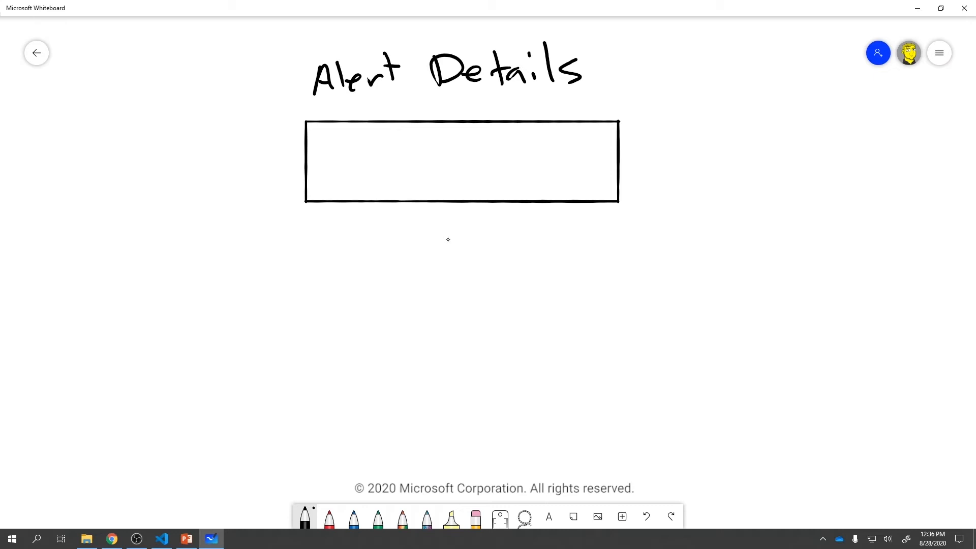
# Draw a two-column Desc / #'s / Names table in the Alert Details sketch, then return to VS Code
pyautogui.moveTo(450, 128); pyautogui.dragTo(451, 198)
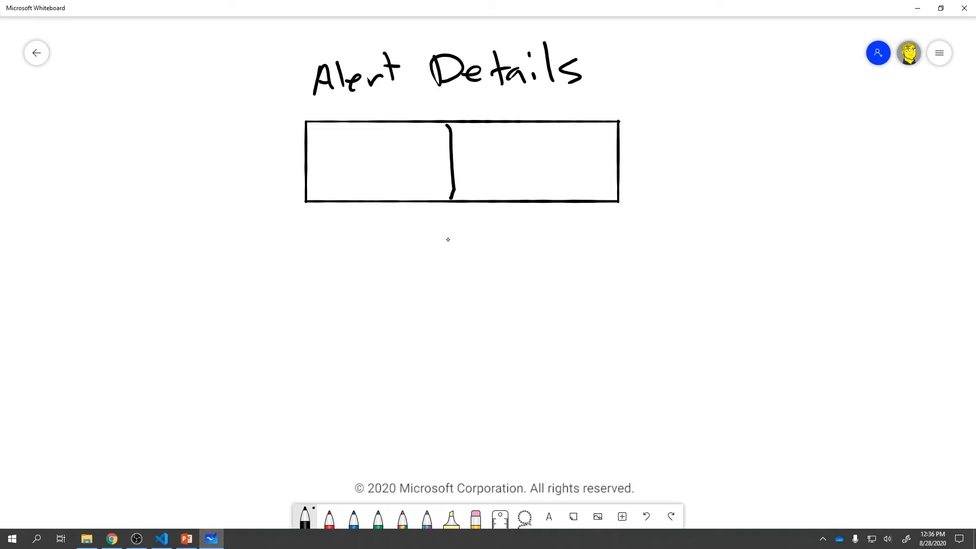
pyautogui.moveTo(312, 139); pyautogui.dragTo(613, 149)
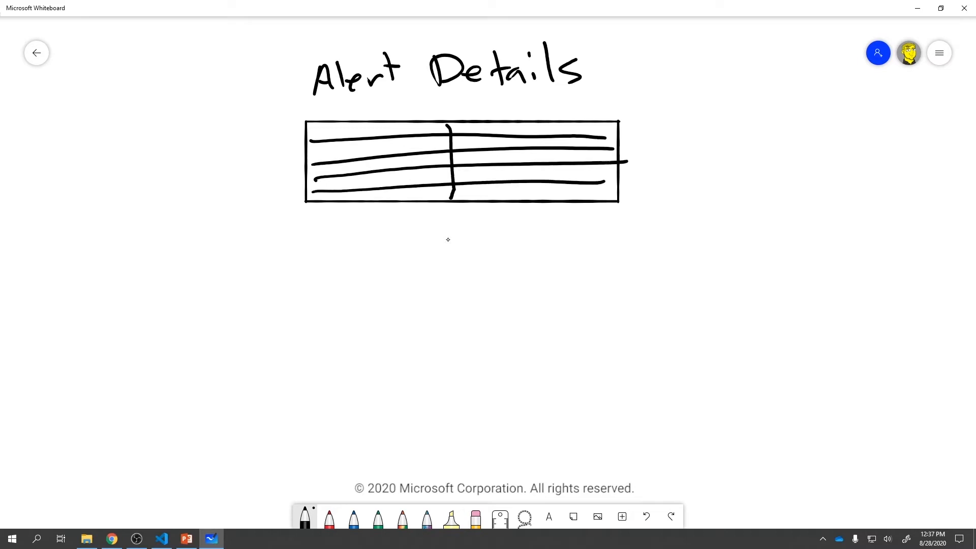
pyautogui.moveTo(314, 131); pyautogui.dragTo(355, 128)
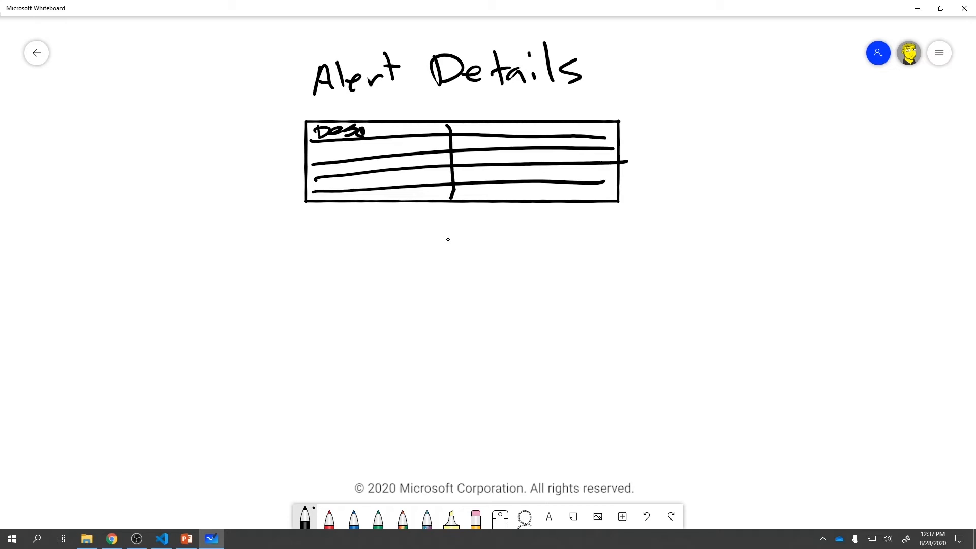
pyautogui.moveTo(463, 131); pyautogui.dragTo(489, 129)
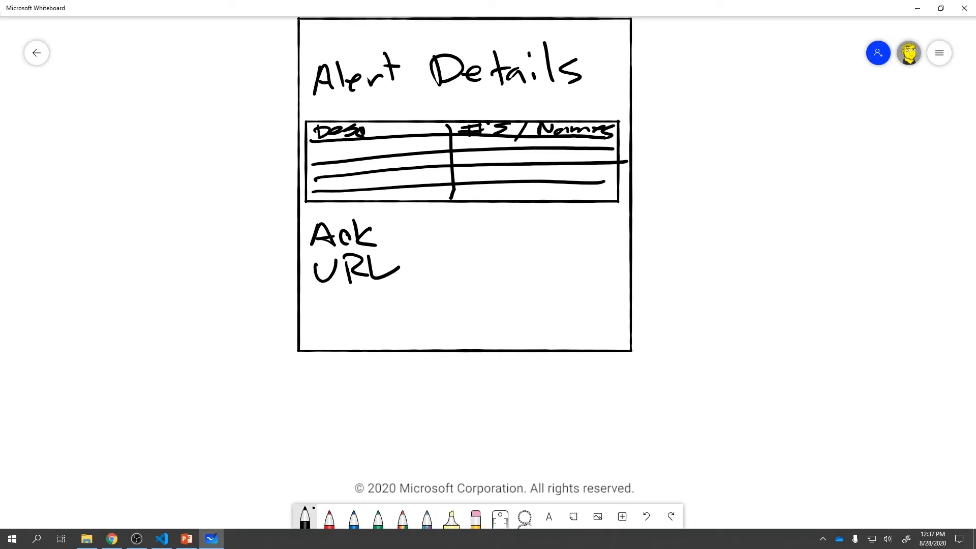
pyautogui.moveTo(753, 433)
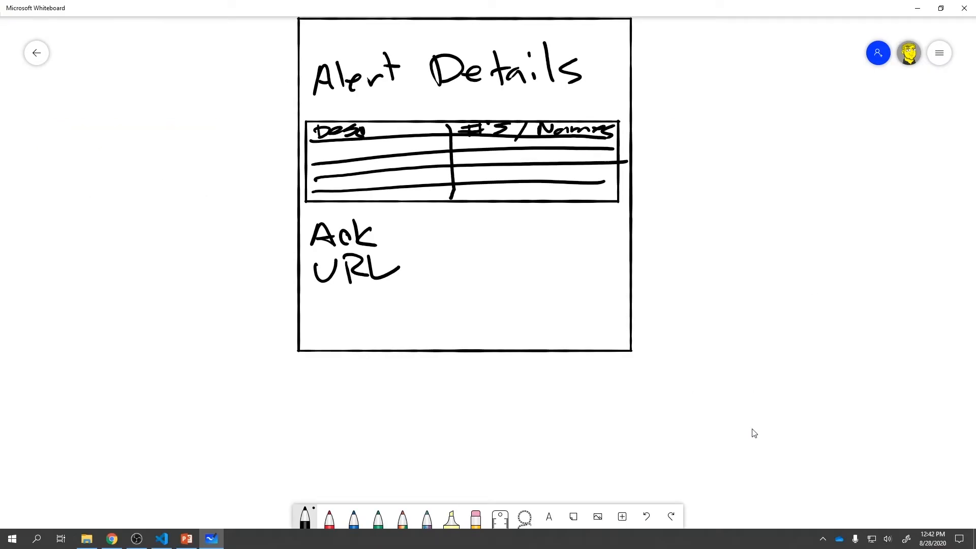
pyautogui.click(164, 539)
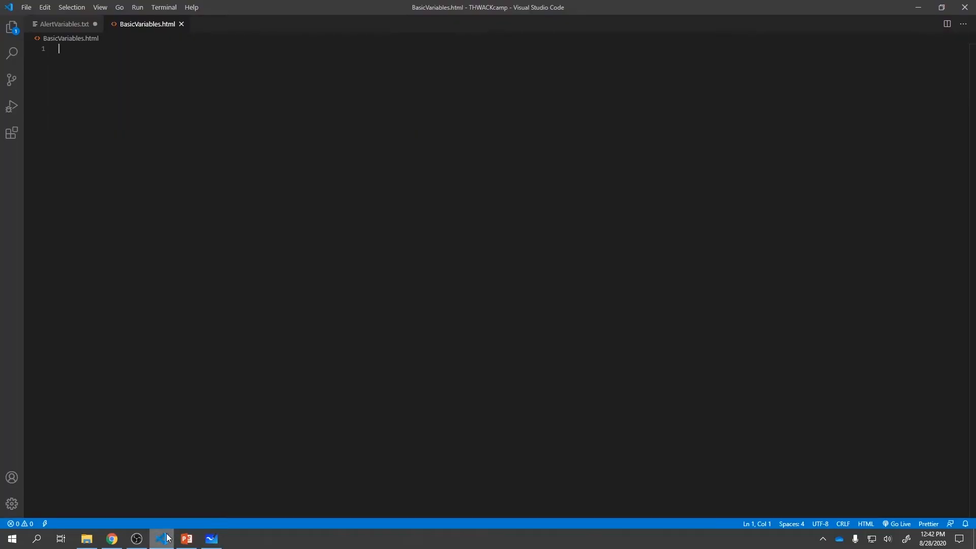
# Wrap the AlertDescription variable from AlertVariables.txt in a paragraph in BasicVariables.html
pyautogui.click(62, 23)
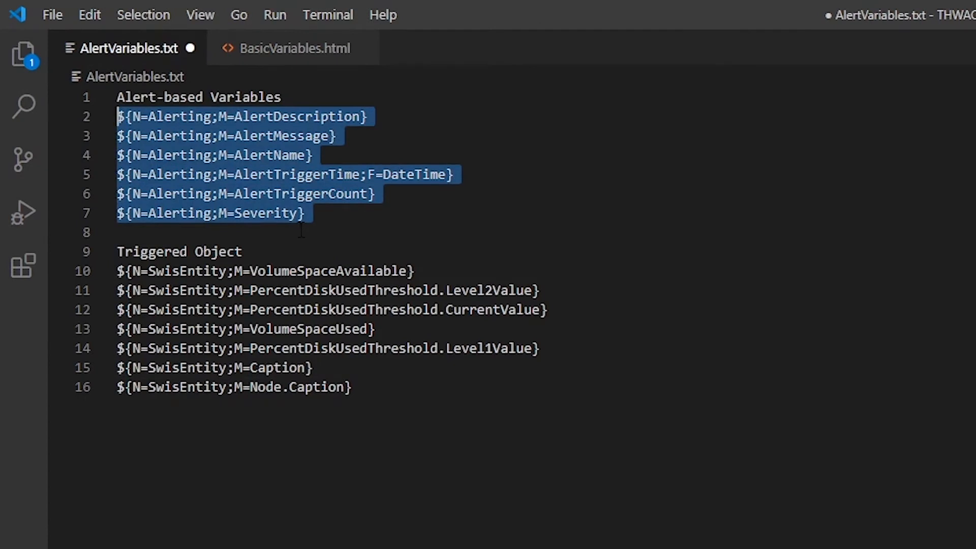
pyautogui.click(293, 48)
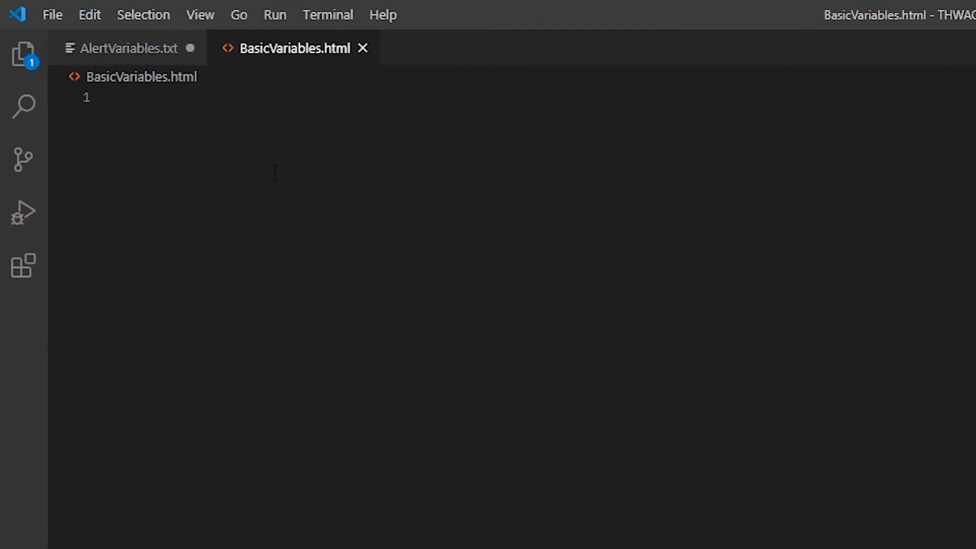
pyautogui.write('${N=Alerting;M=AlertDescription}')
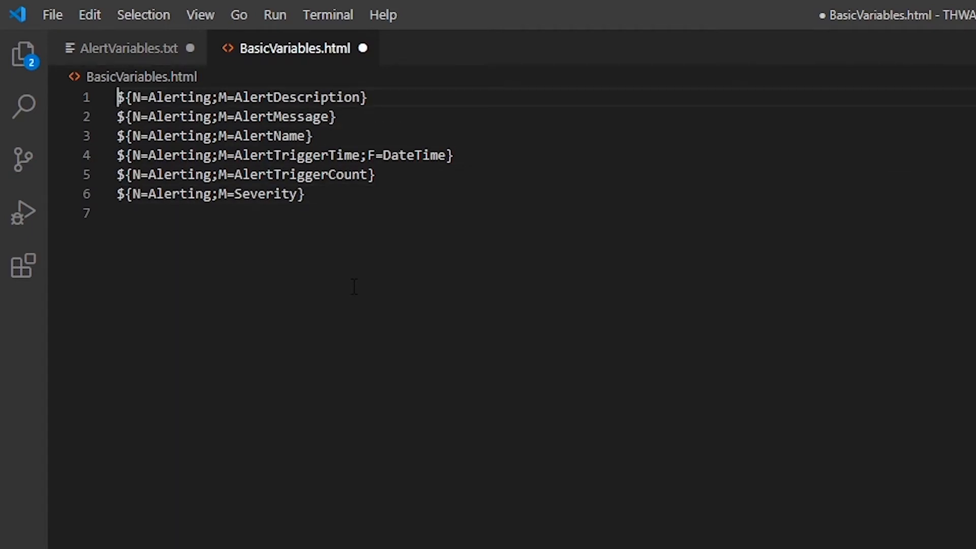
pyautogui.write('<p></p>')
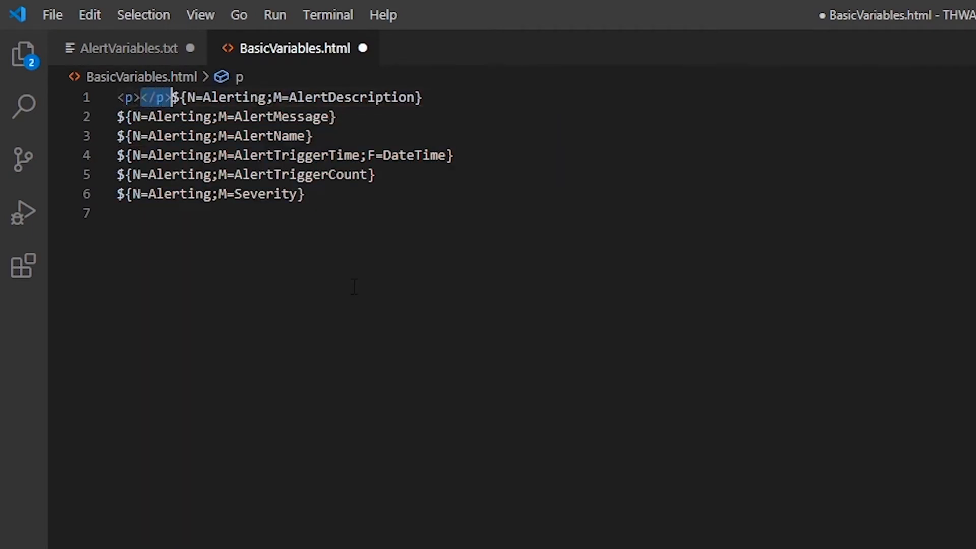
pyautogui.press('Delete')
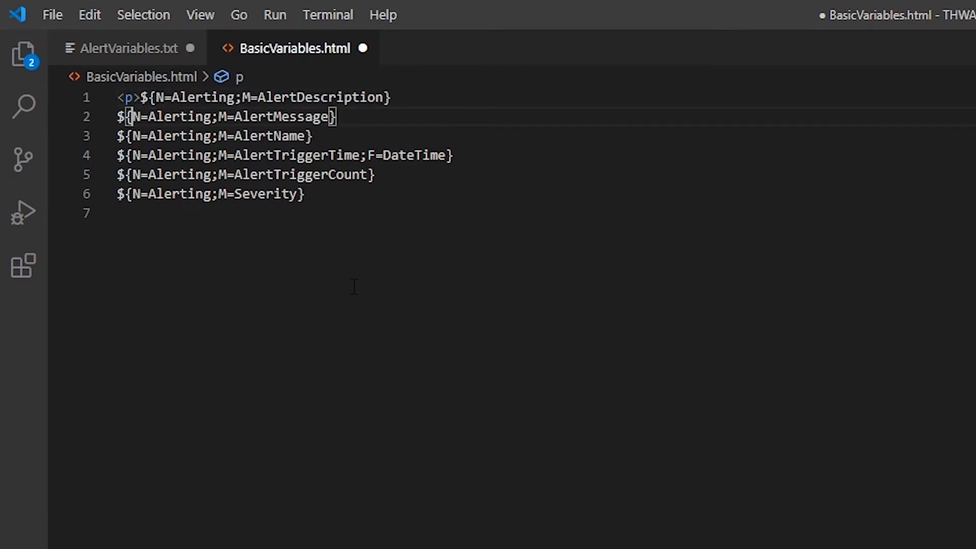
pyautogui.write('</p>')
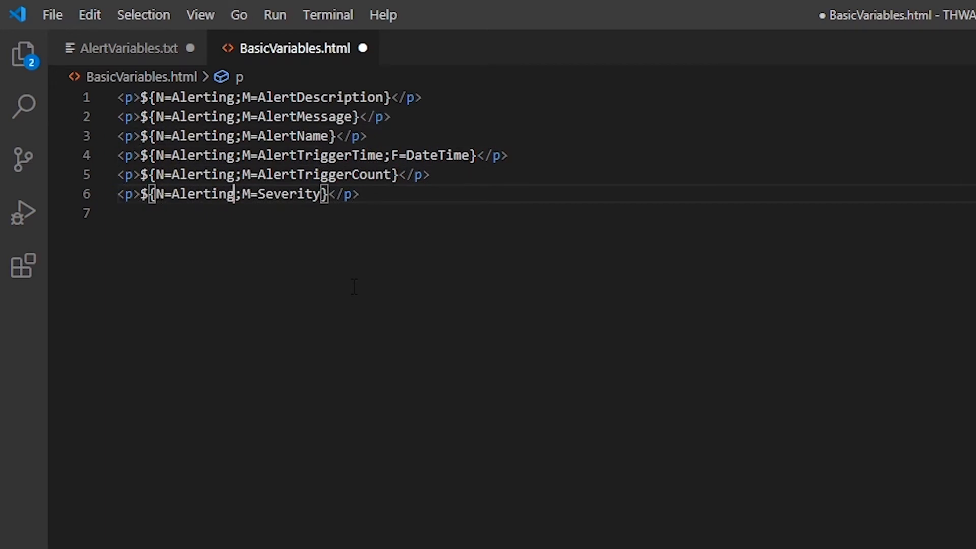
# Build a table row pairing a 'Volume S...' th header with the VolumeSpaceAvailable variable cell
pyautogui.press('Enter')
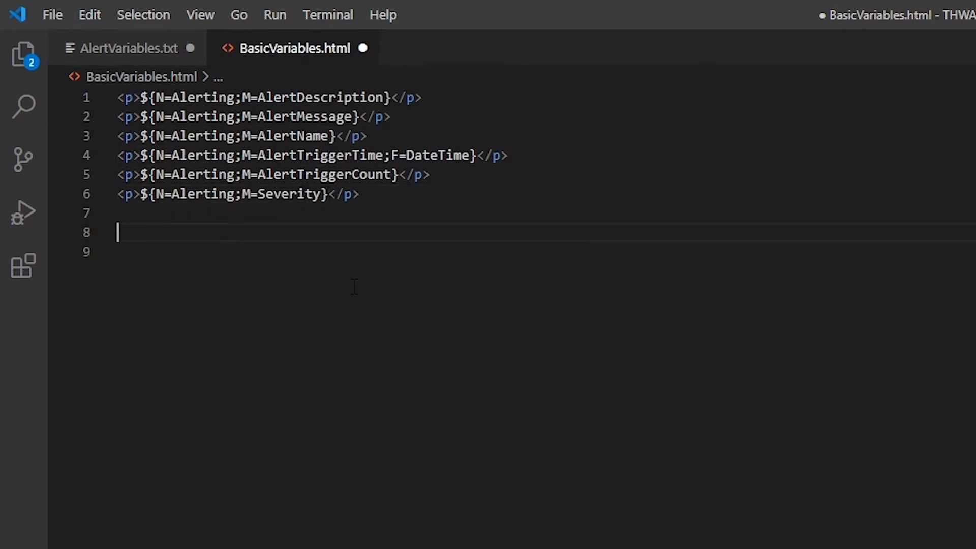
pyautogui.write('<')
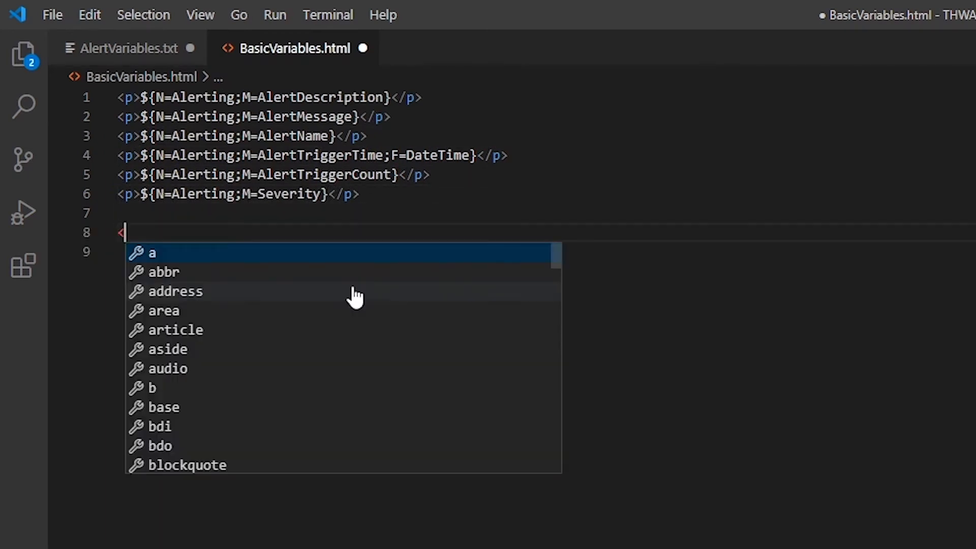
pyautogui.write('table>')
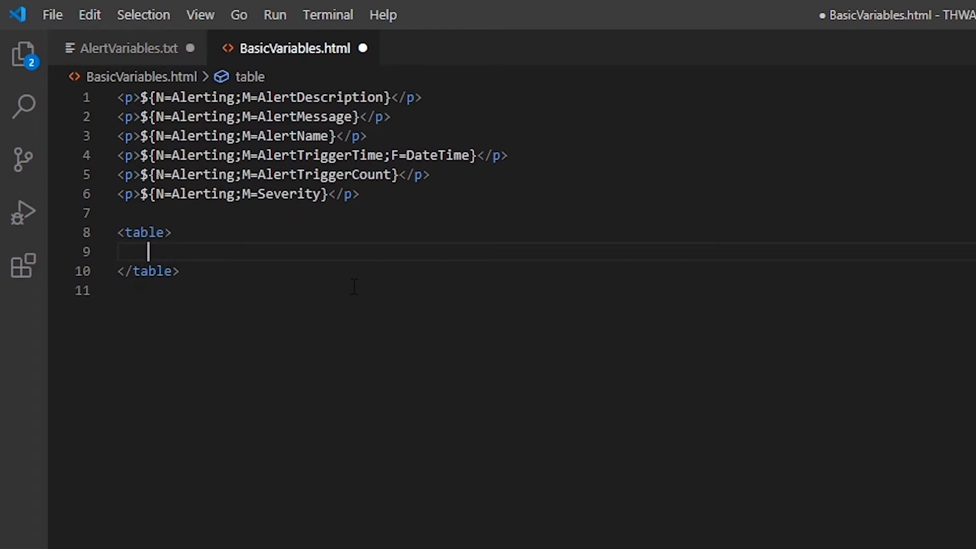
pyautogui.write('<tr')
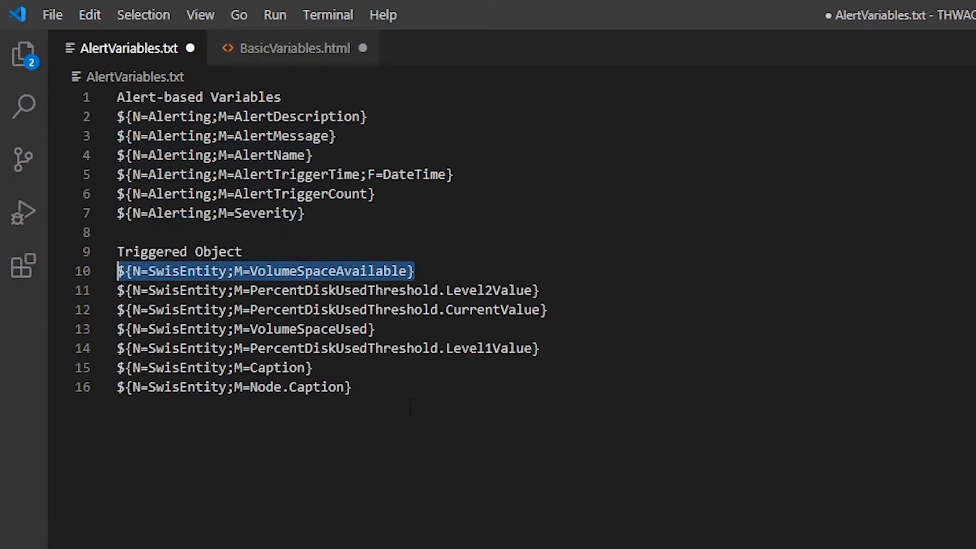
pyautogui.click(294, 48)
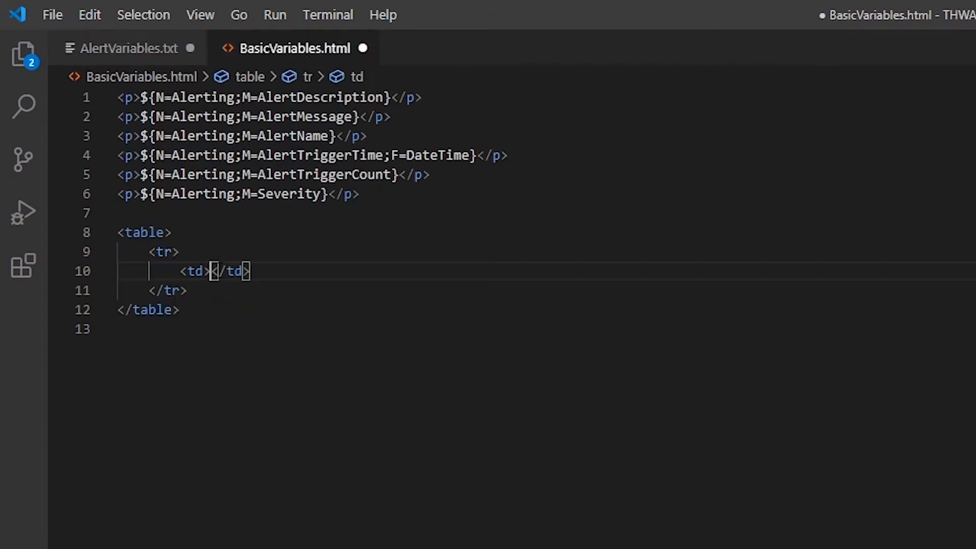
pyautogui.write('${N=SwisEntity;M=VolumeSpaceAvailable}')
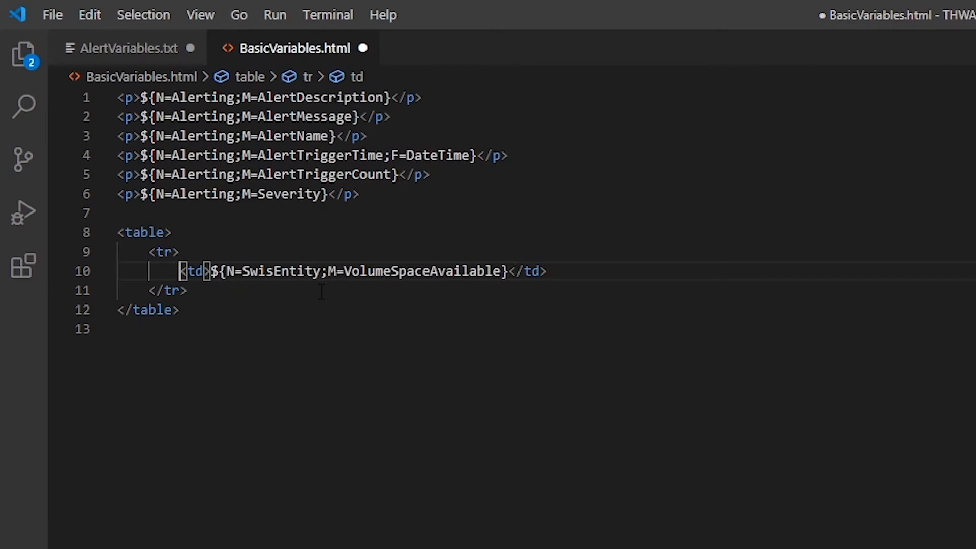
pyautogui.write('t')
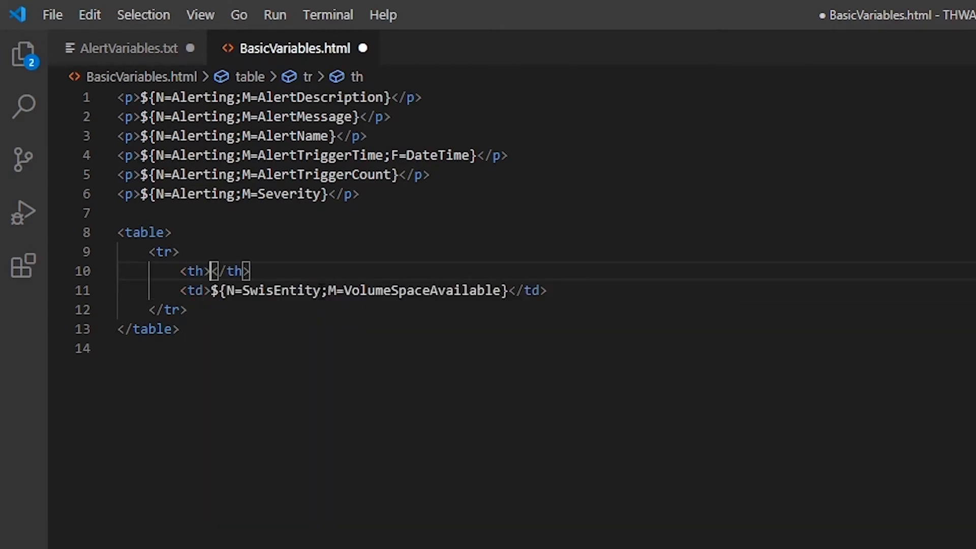
pyautogui.write('Volume Space Availab')
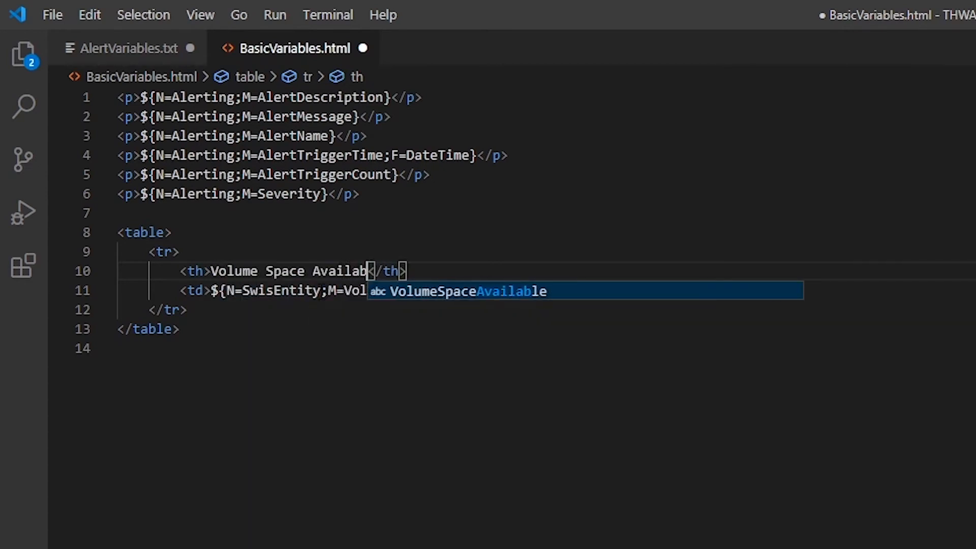
pyautogui.press('Tab')
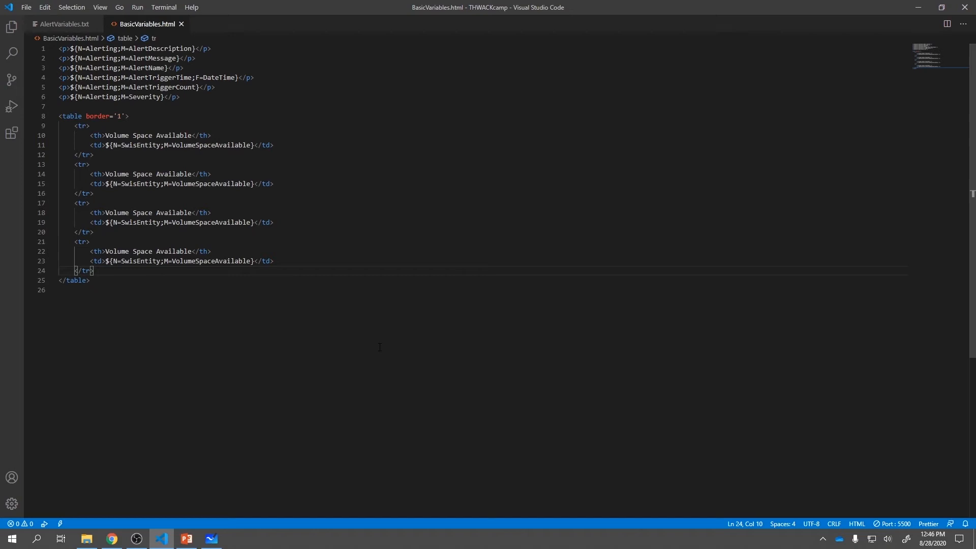
# Switch to Alert_Template.html and start an .alert_header rule in its style block
pyautogui.click(234, 23)
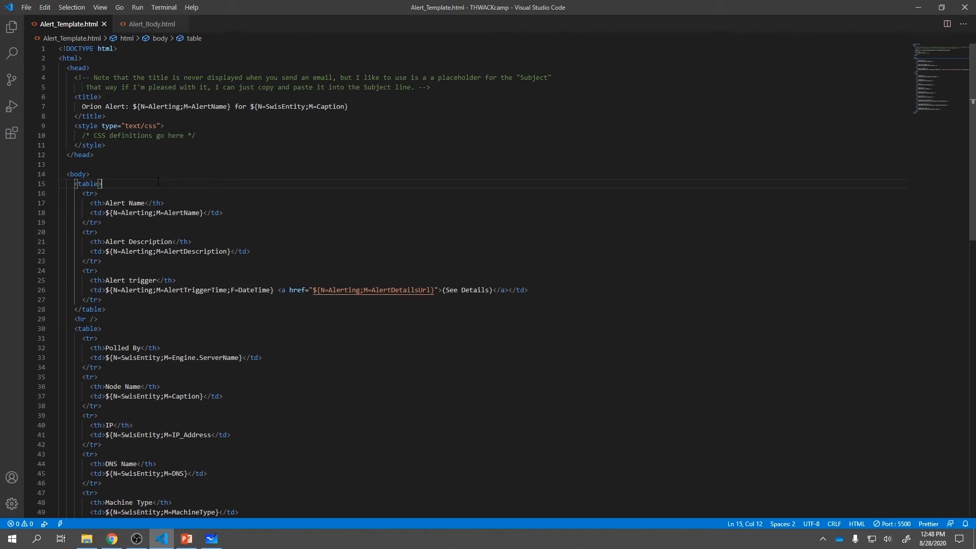
pyautogui.write('.alert_header {')
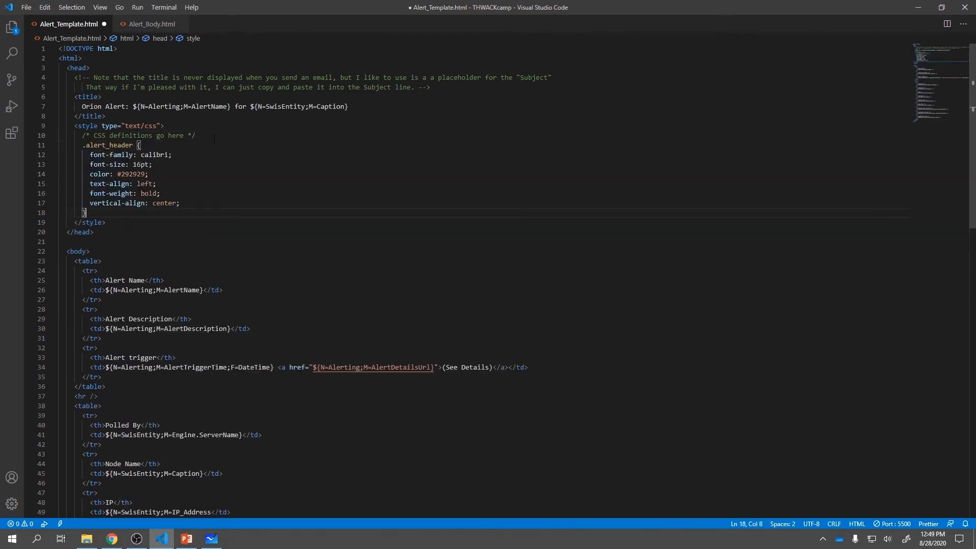
# Complete the bold 16pt Calibri alert_header rule, apply the class to the Alert Description td, and save
pyautogui.press('ctrl+=')
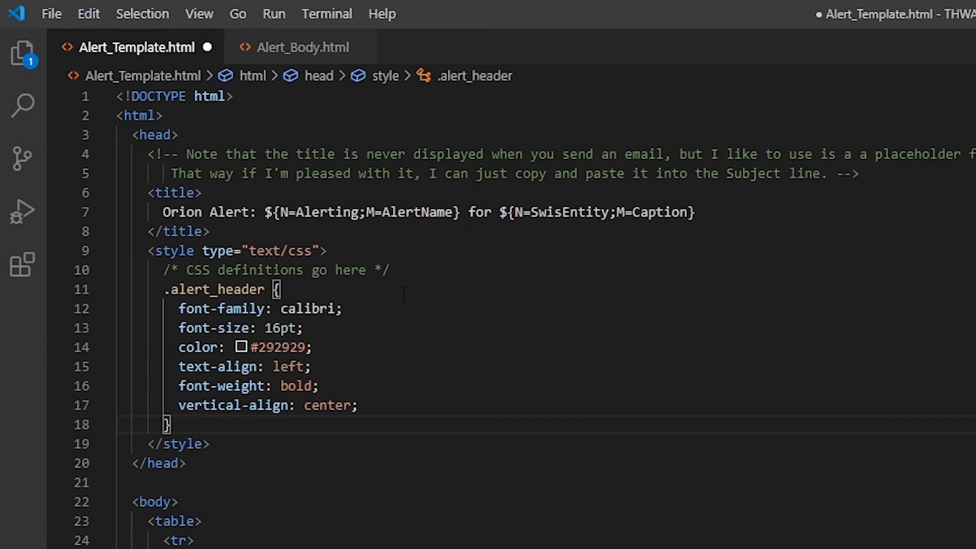
pyautogui.moveTo(443, 295)
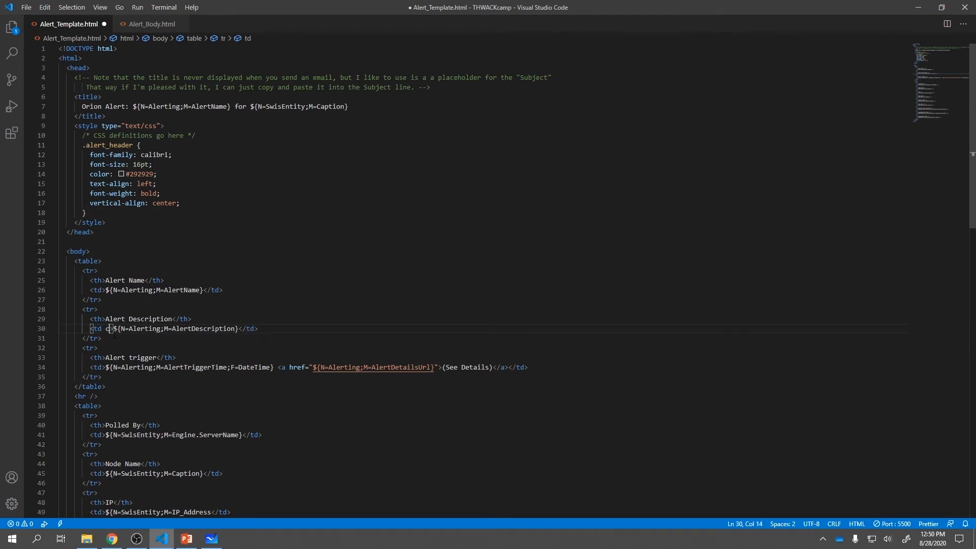
pyautogui.write('class="alert_header')
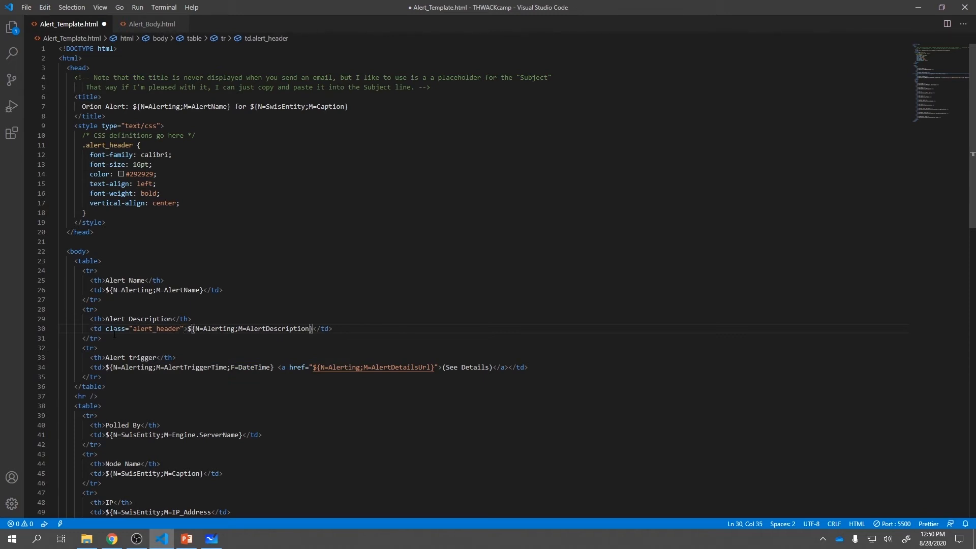
pyautogui.press('ctrl+s')
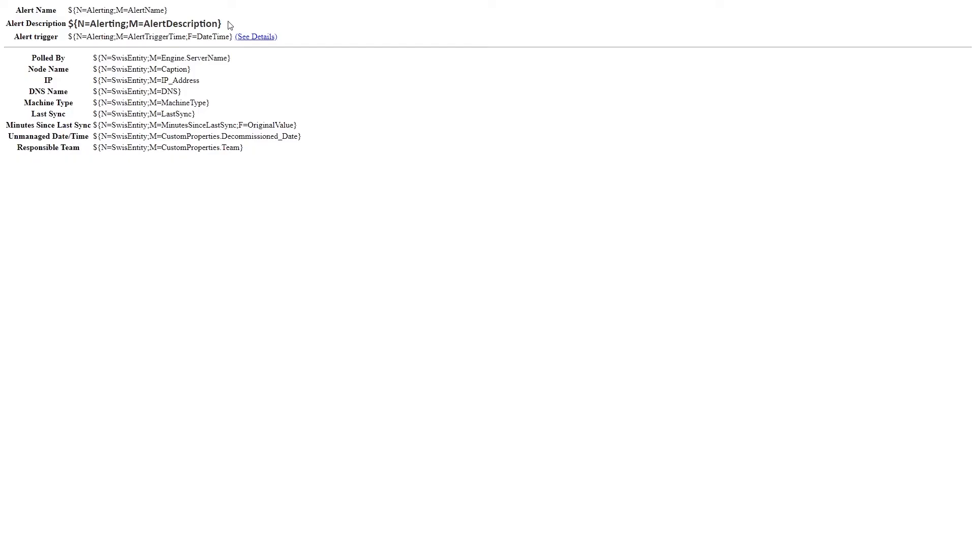
pyautogui.moveTo(224, 26)
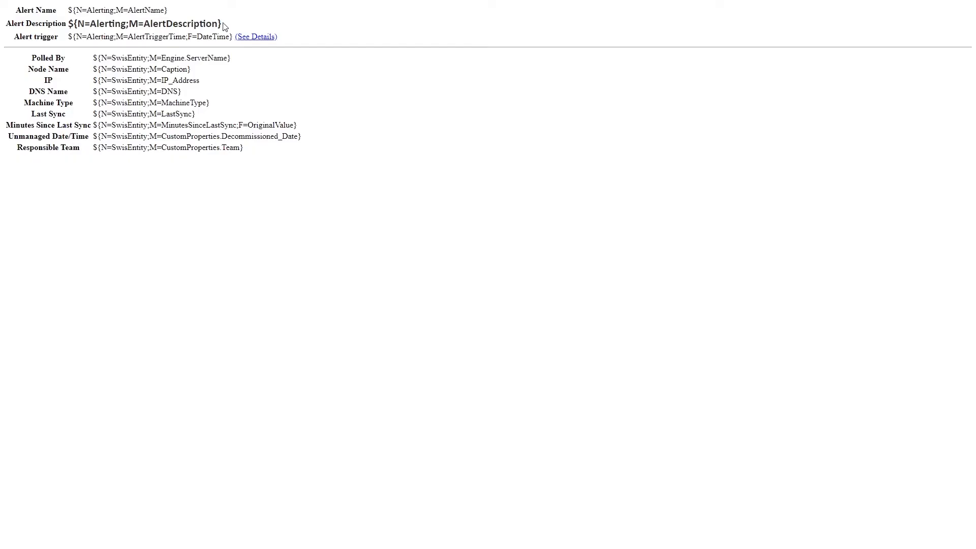
# View the Live Server preview with orange header cells and the enlarged Alert Description value
pyautogui.doubleClick(149, 23)
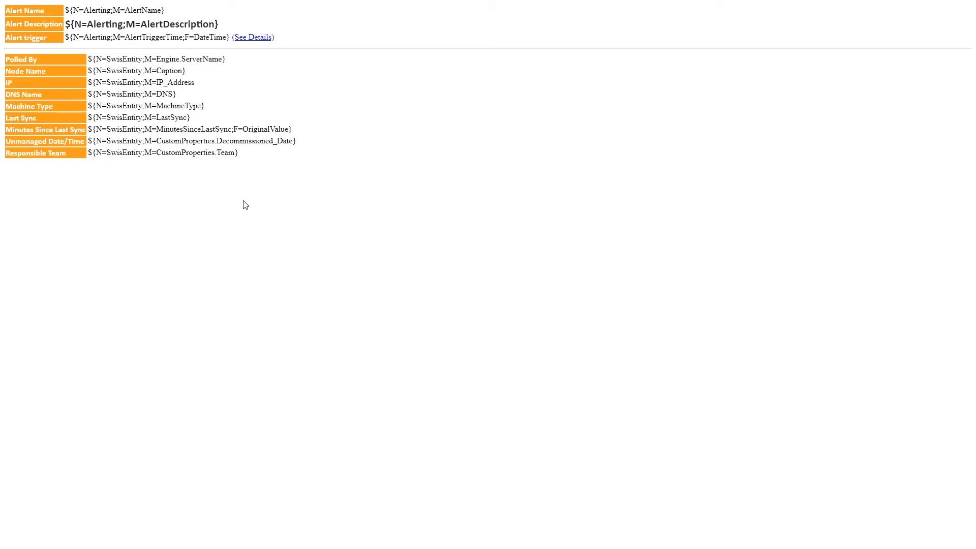
# Scroll through the style block to add th, td and body rules for grey page and green value text
pyautogui.click(162, 539)
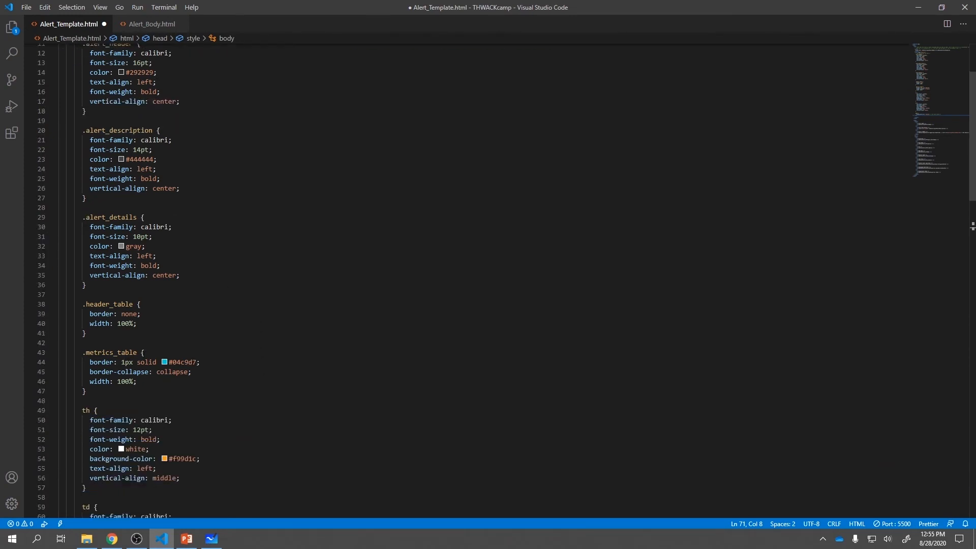
pyautogui.scroll(-3)
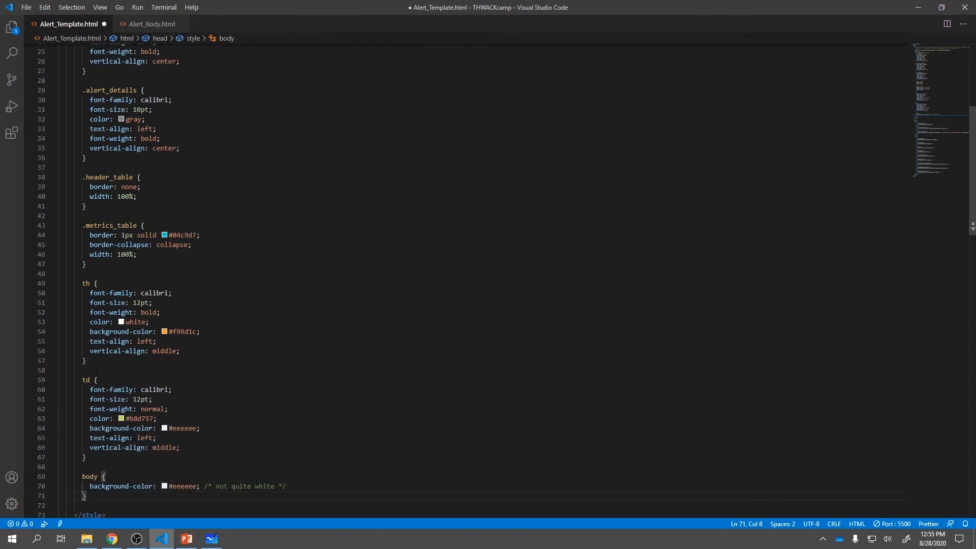
pyautogui.scroll(-3)
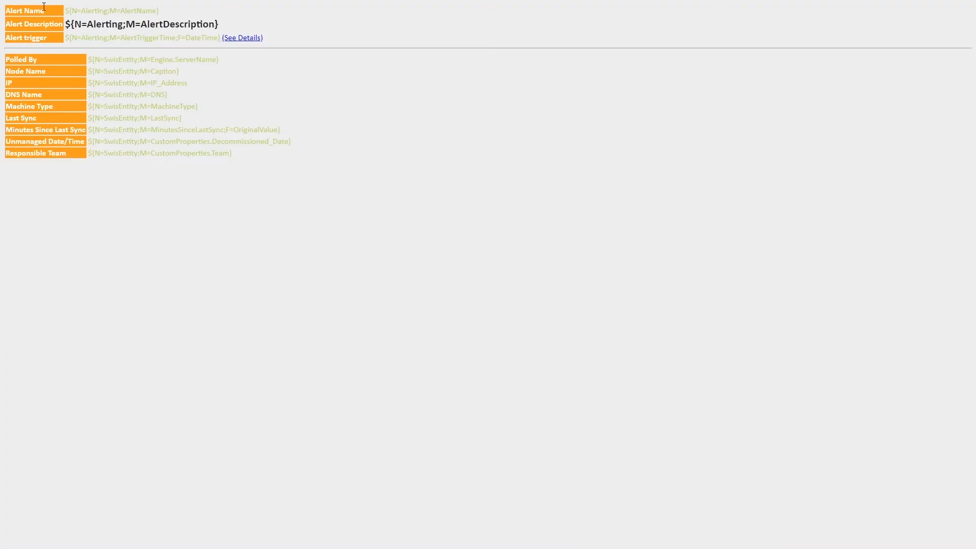
pyautogui.moveTo(337, 250)
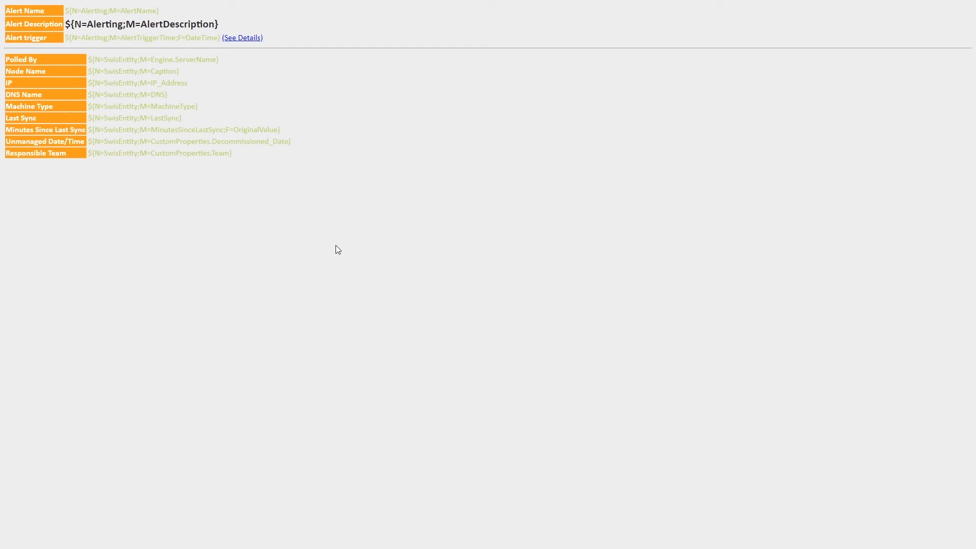
pyautogui.moveTo(288, 204)
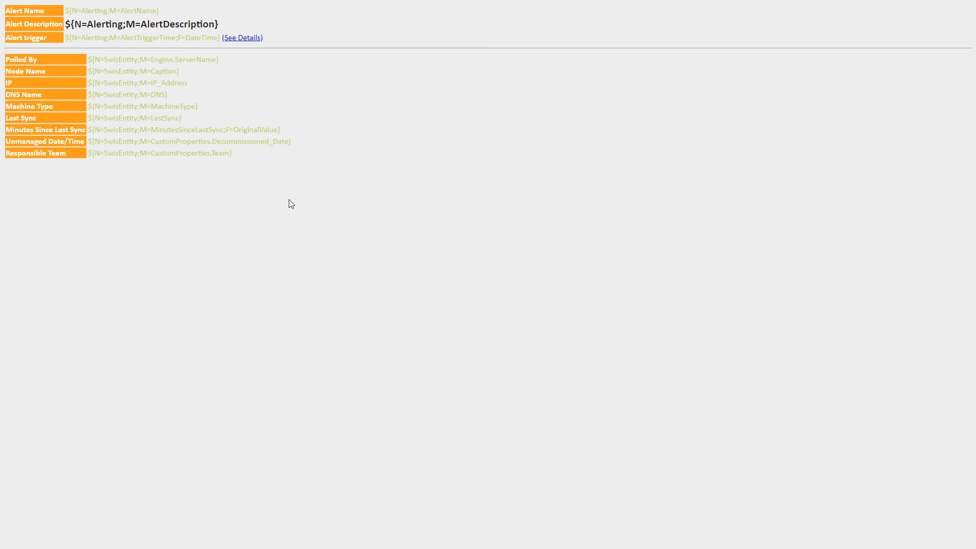
# Return to VS Code after confirming the grey-background restyle with uniform value text
pyautogui.click(162, 539)
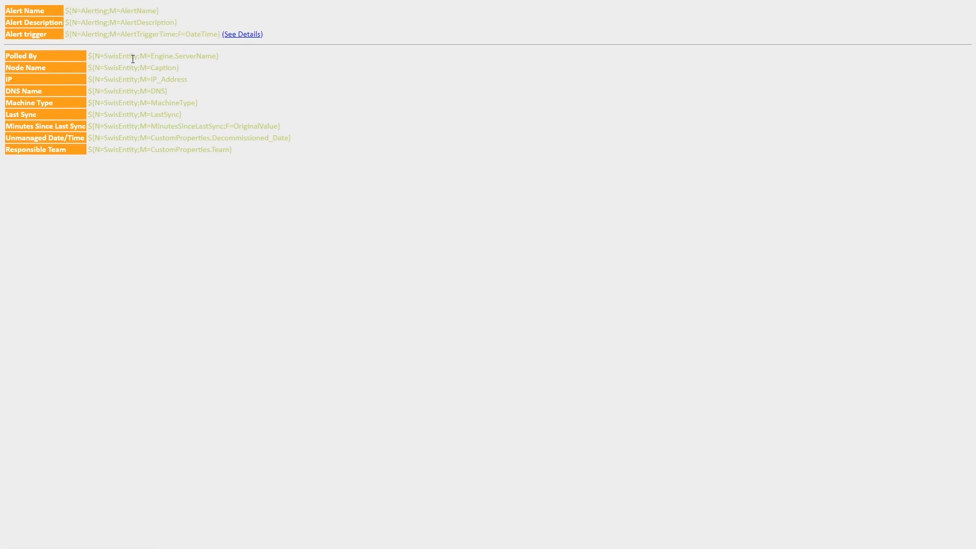
pyautogui.moveTo(272, 166)
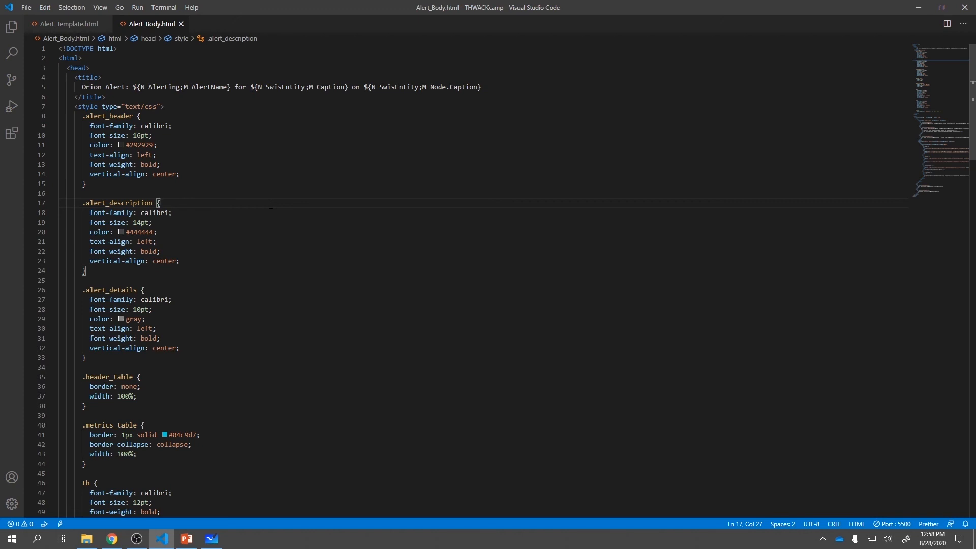
pyautogui.moveTo(900, 523)
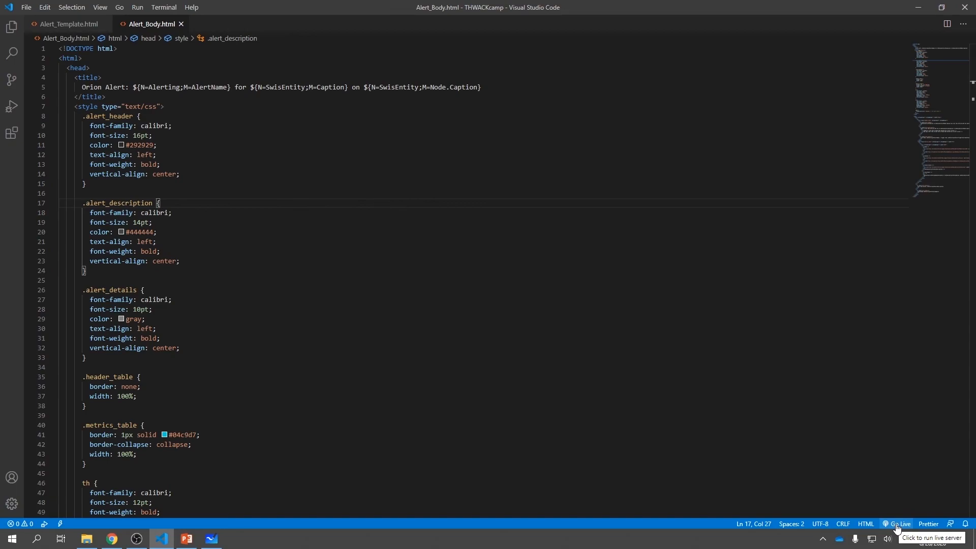
# Start the Go Live preview server for Alert_Body.html
pyautogui.click(897, 524)
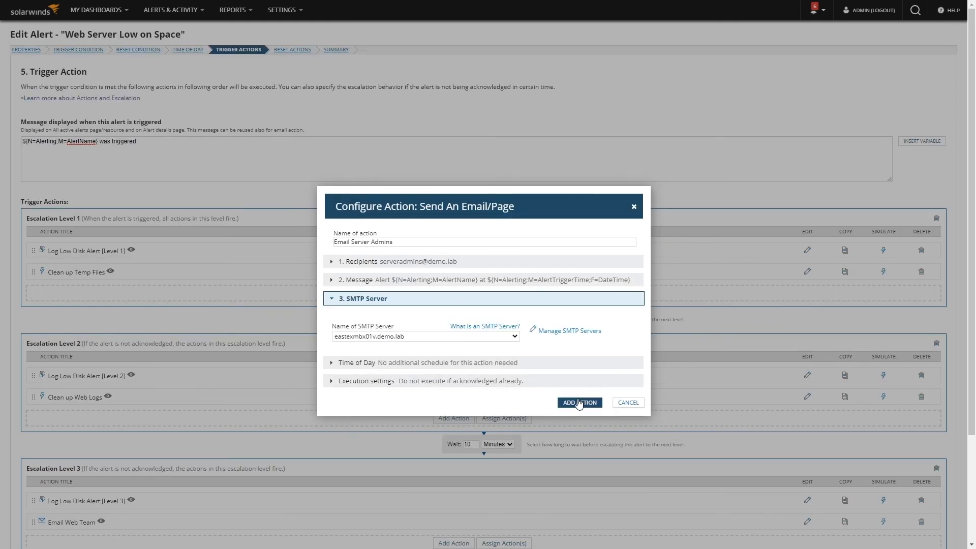
# Add the Email Server Admins action and simulate it against EASTWEBCORE01V's C:\ volume to preview the email
pyautogui.click(578, 403)
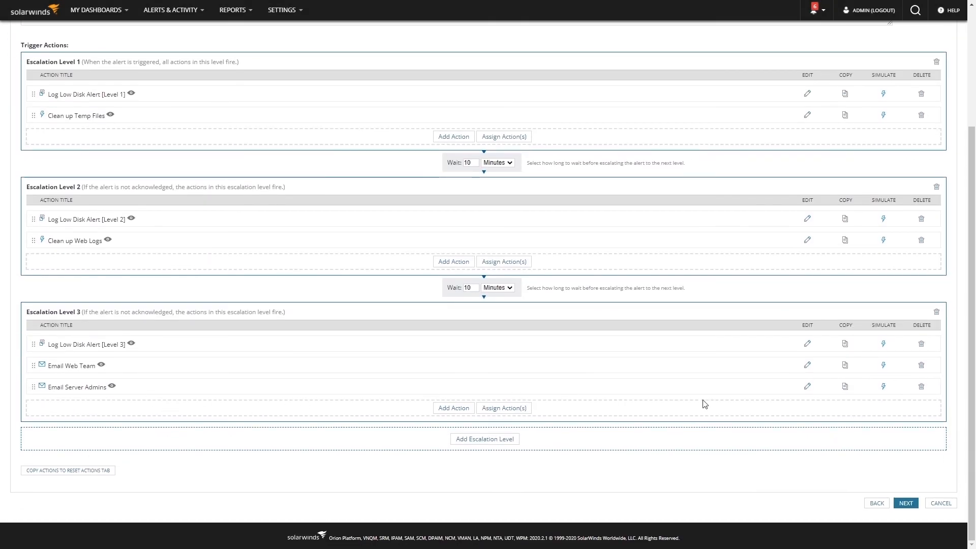
pyautogui.click(883, 386)
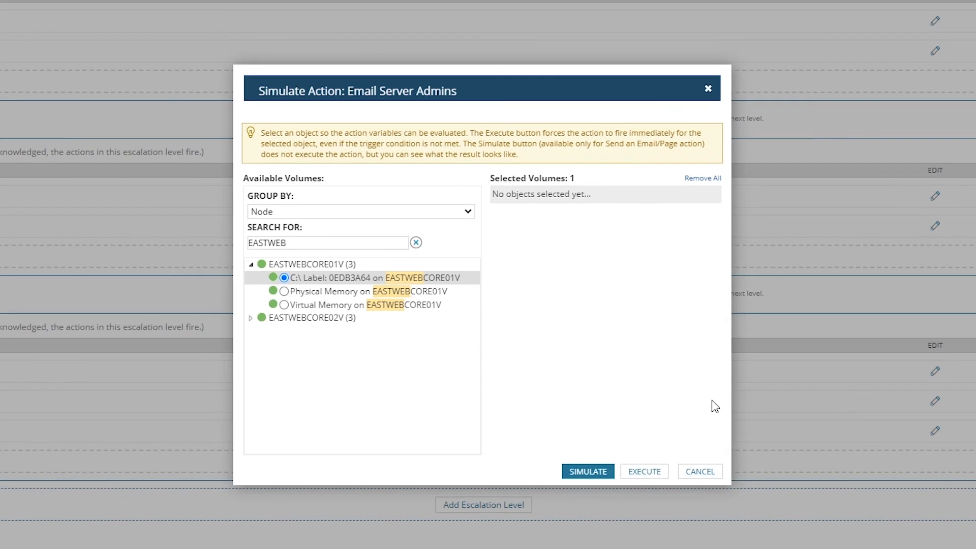
pyautogui.moveTo(383, 443)
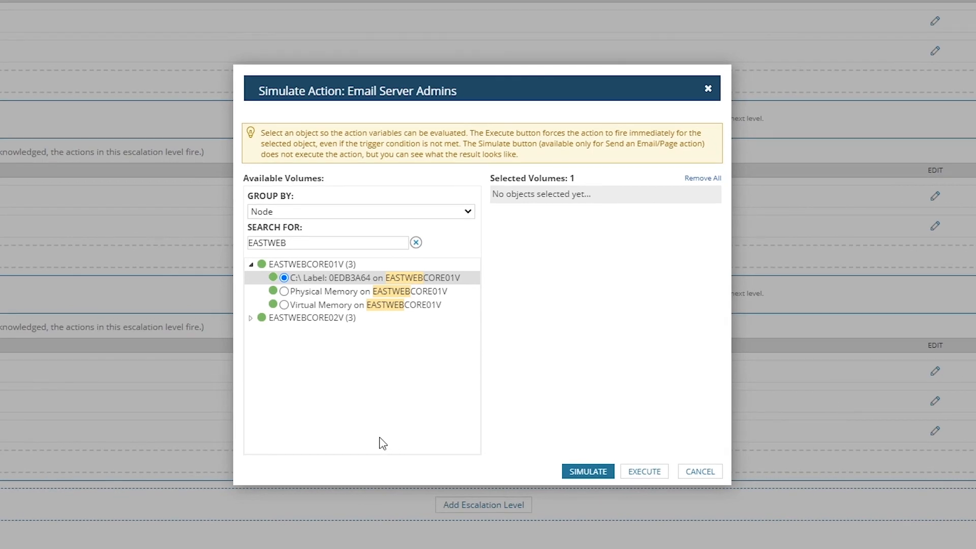
pyautogui.click(285, 278)
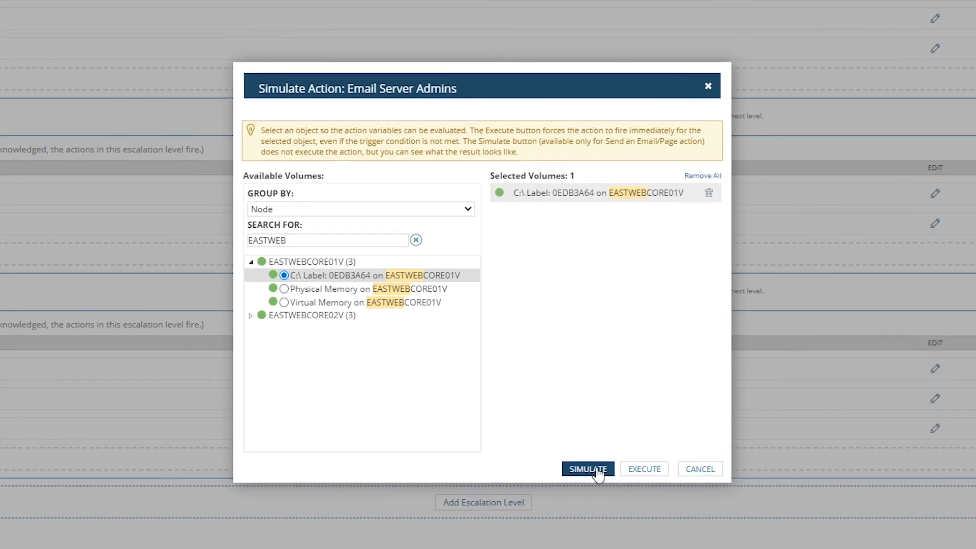
pyautogui.click(586, 469)
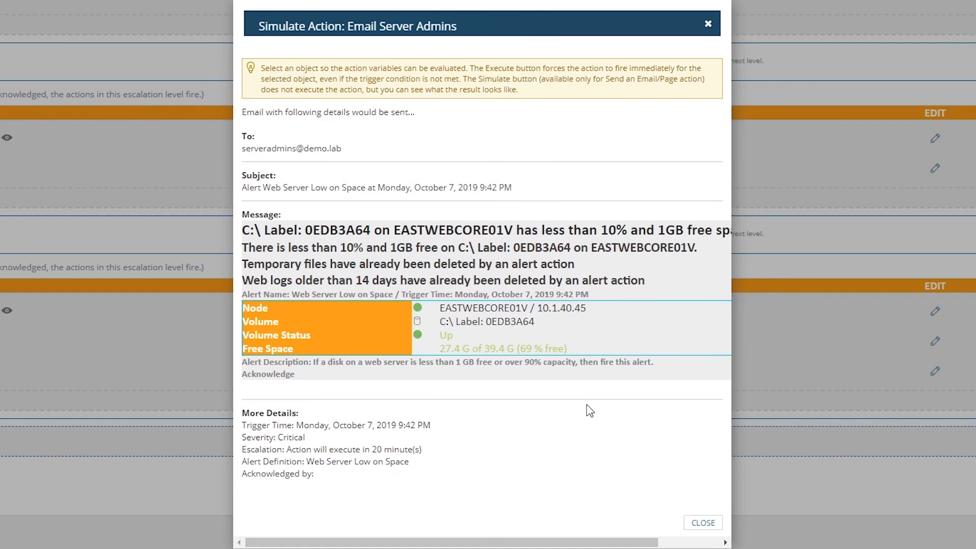